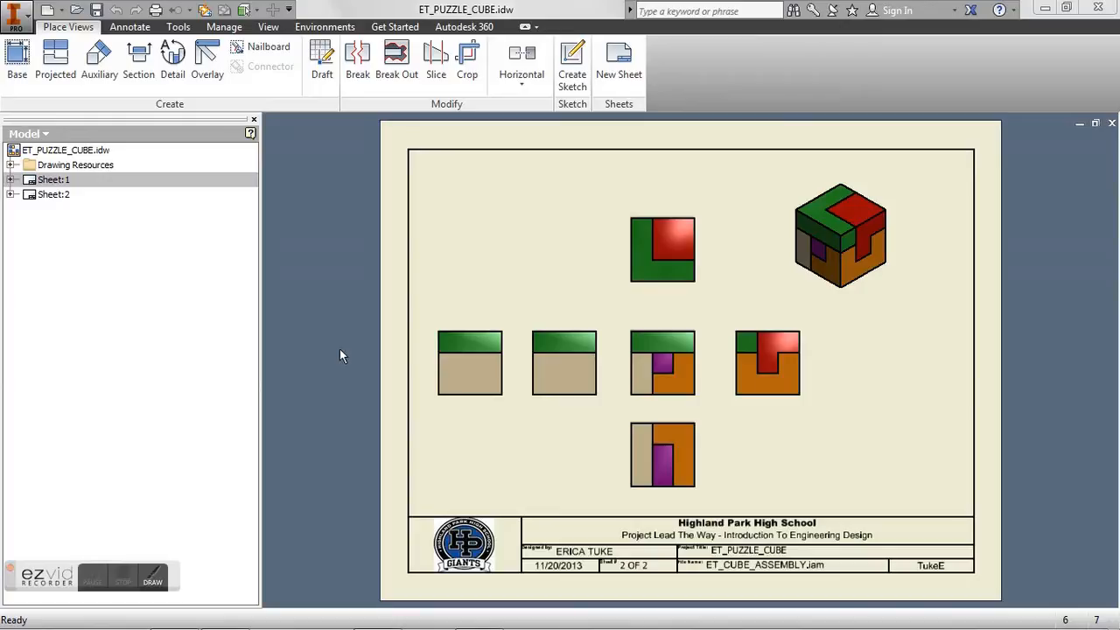
pyautogui.moveTo(567, 245)
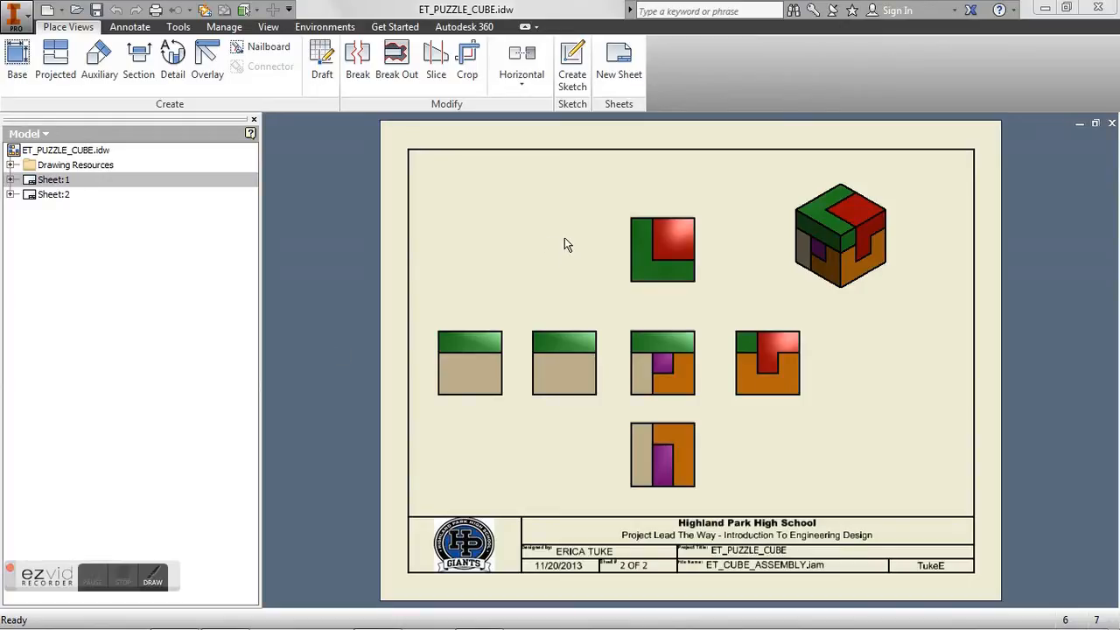
# Step: Create a new presentation from the Standard.ipn template
pyautogui.click(766, 362)
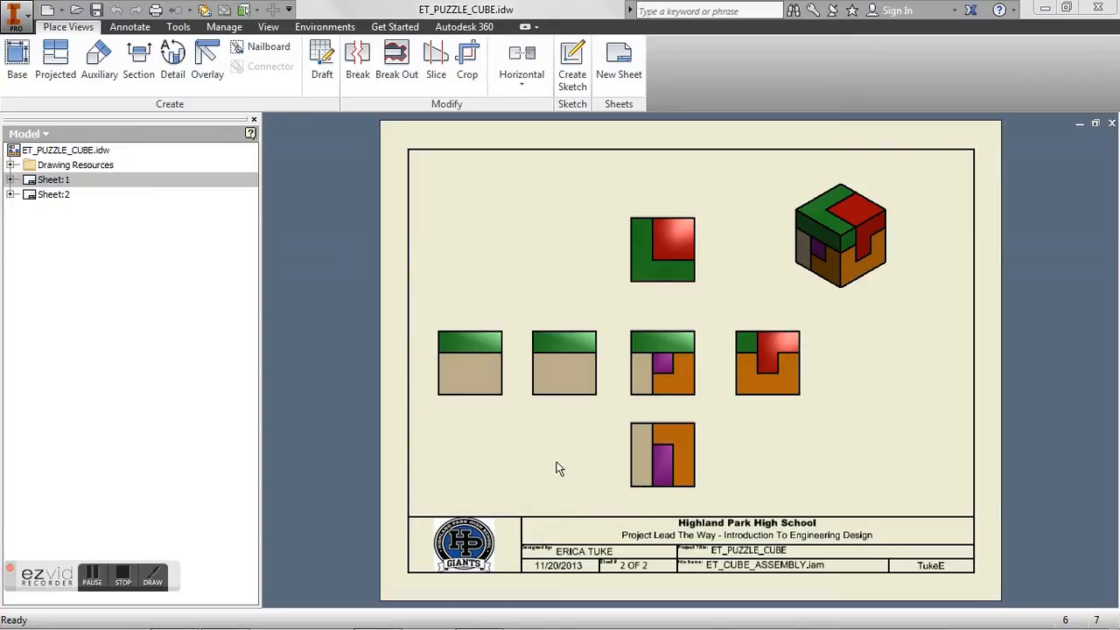
pyautogui.moveTo(560, 453)
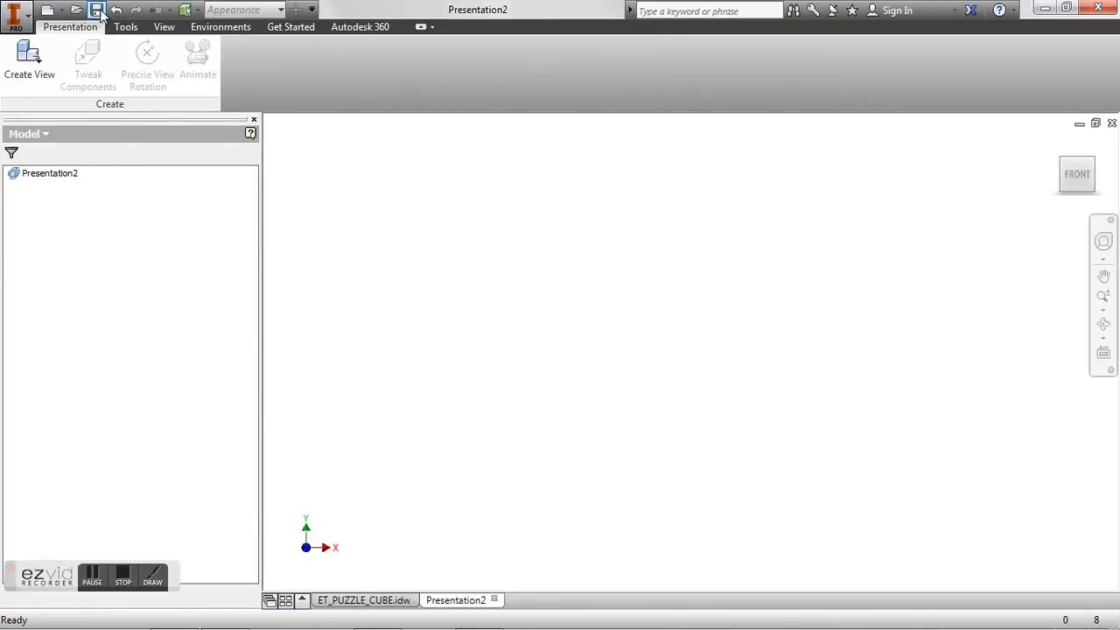
# Step: Save the presentation as ET_PUZZLECUBE.ipn, overwriting the existing file
pyautogui.click(97, 9)
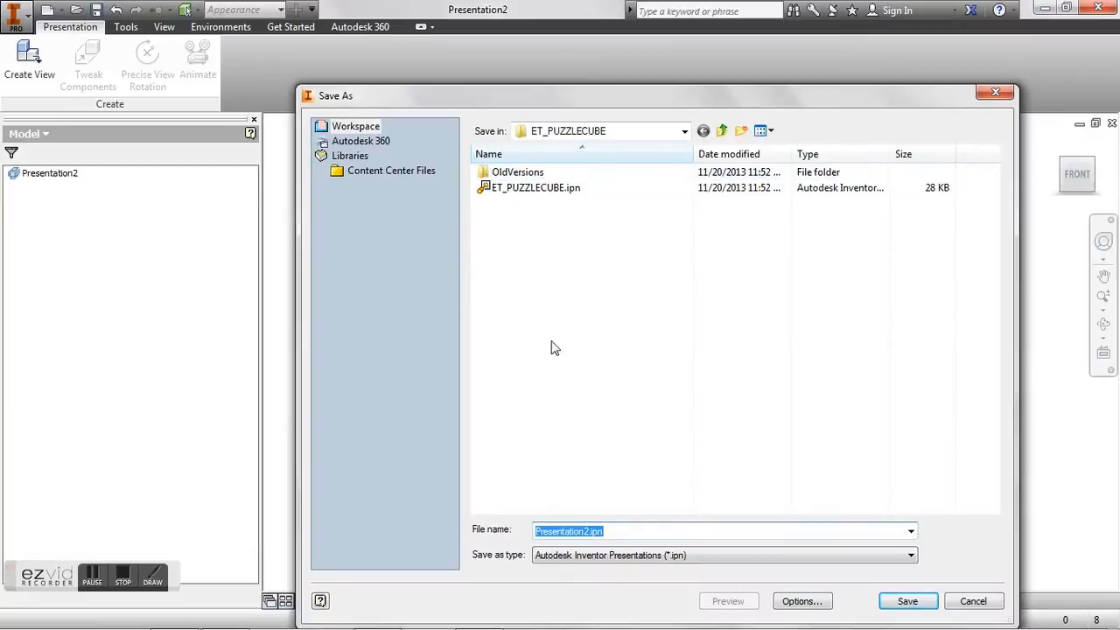
pyautogui.write('ET')
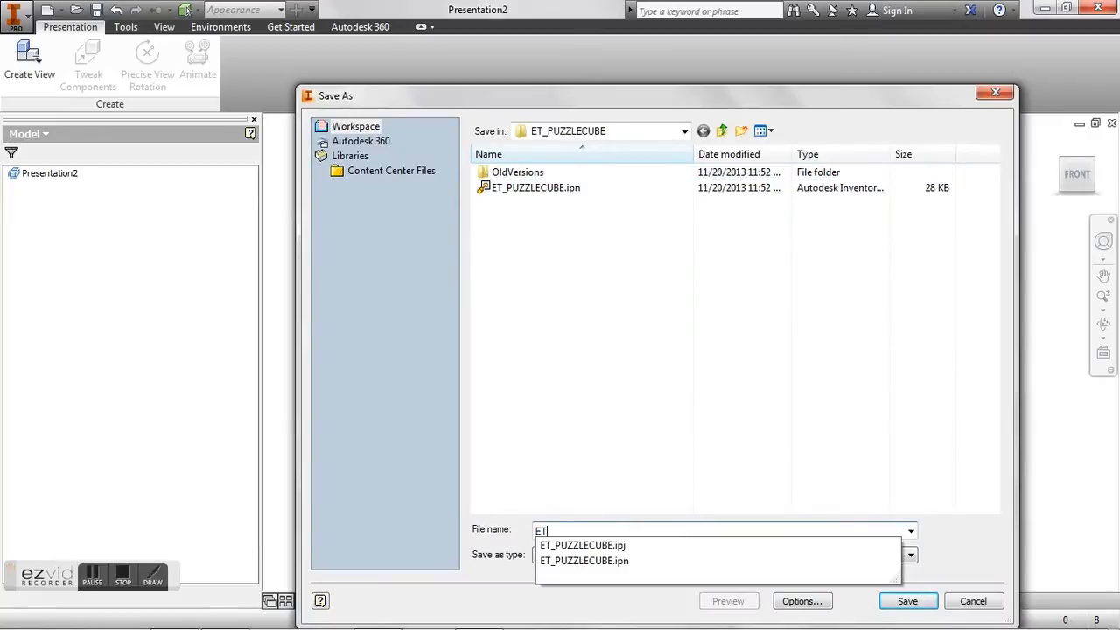
pyautogui.write('_')
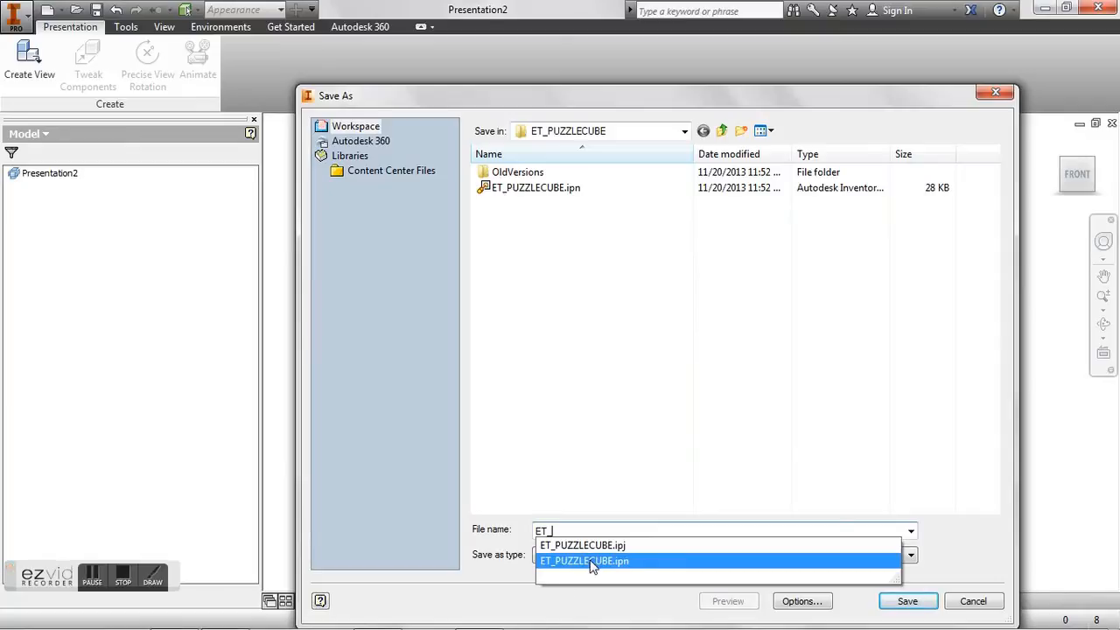
pyautogui.click(584, 560)
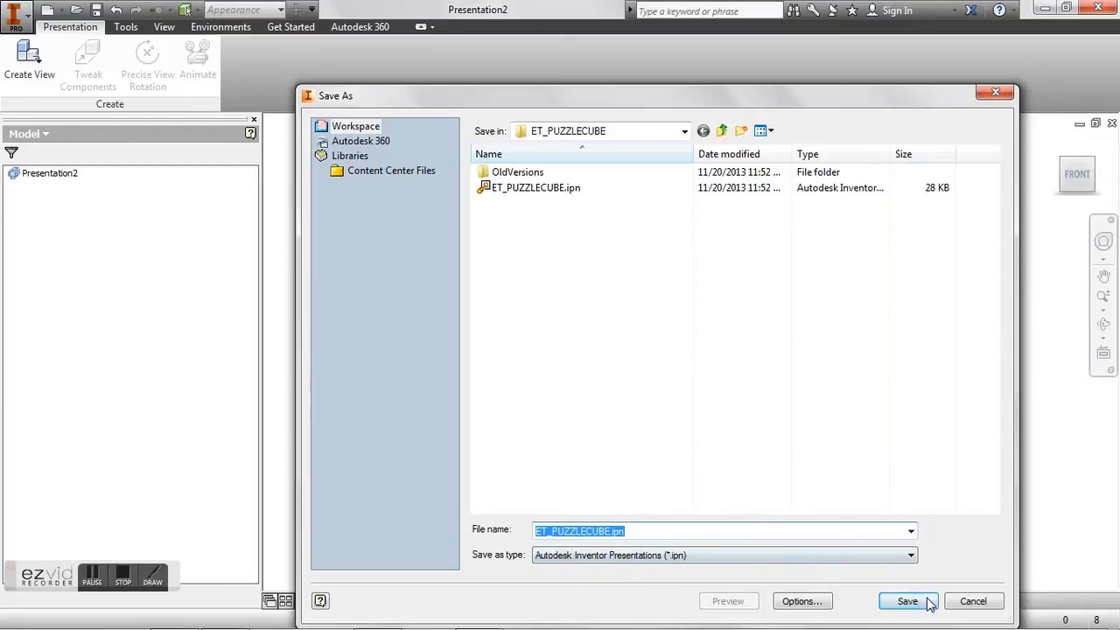
pyautogui.click(908, 601)
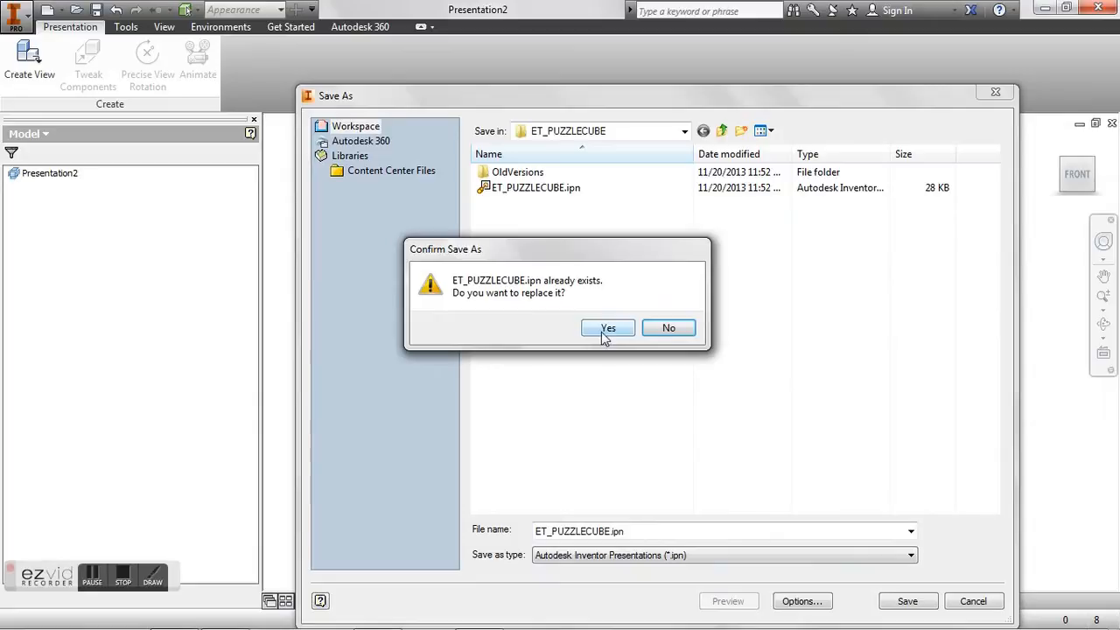
pyautogui.click(607, 327)
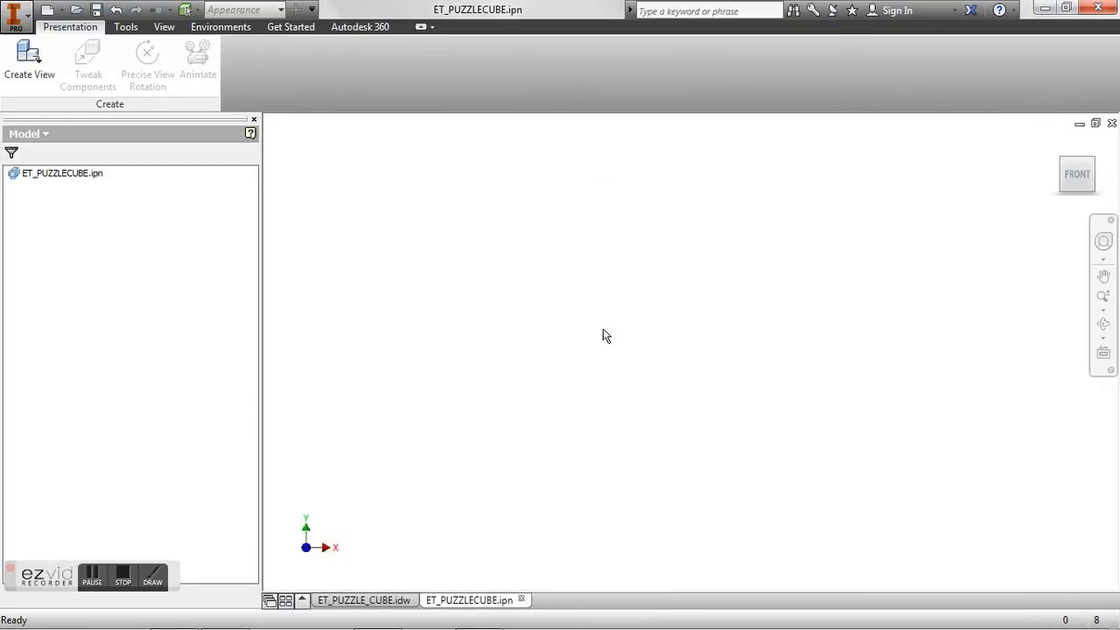
pyautogui.moveTo(446, 382)
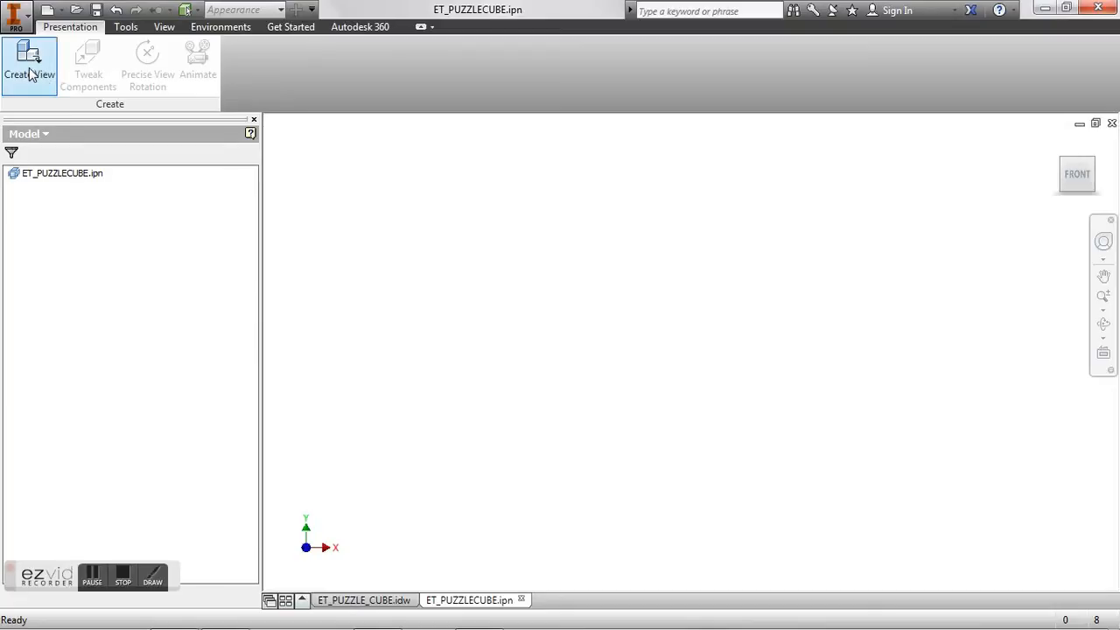
# Step: Create a view and pick ET_CUBE_ASSEMBLY.iam from the Desktop as its assembly
pyautogui.click(29, 64)
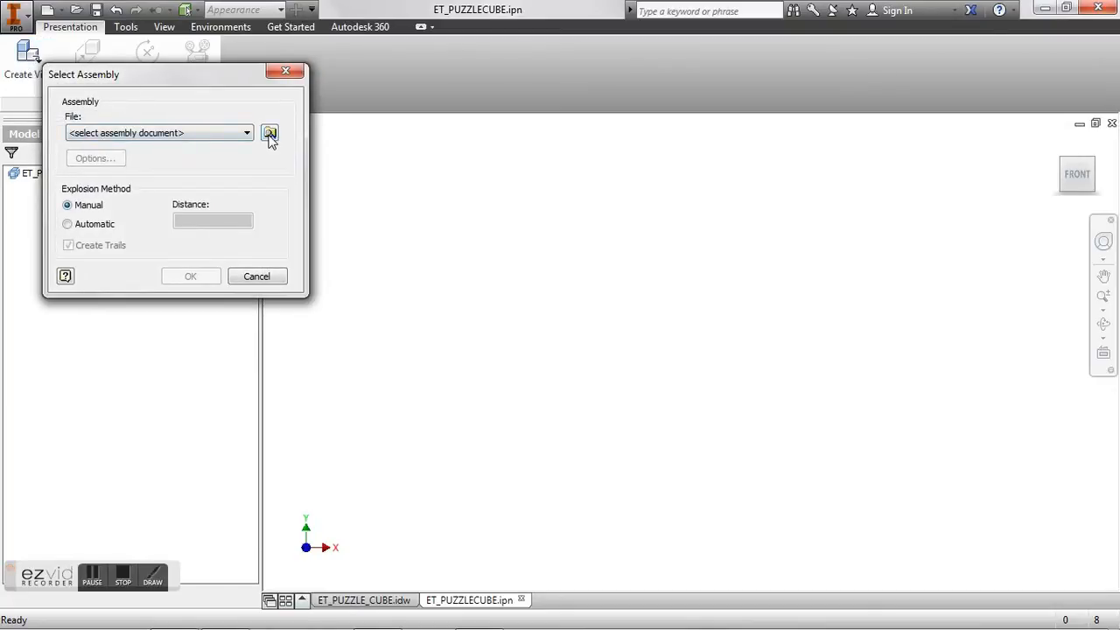
pyautogui.click(270, 132)
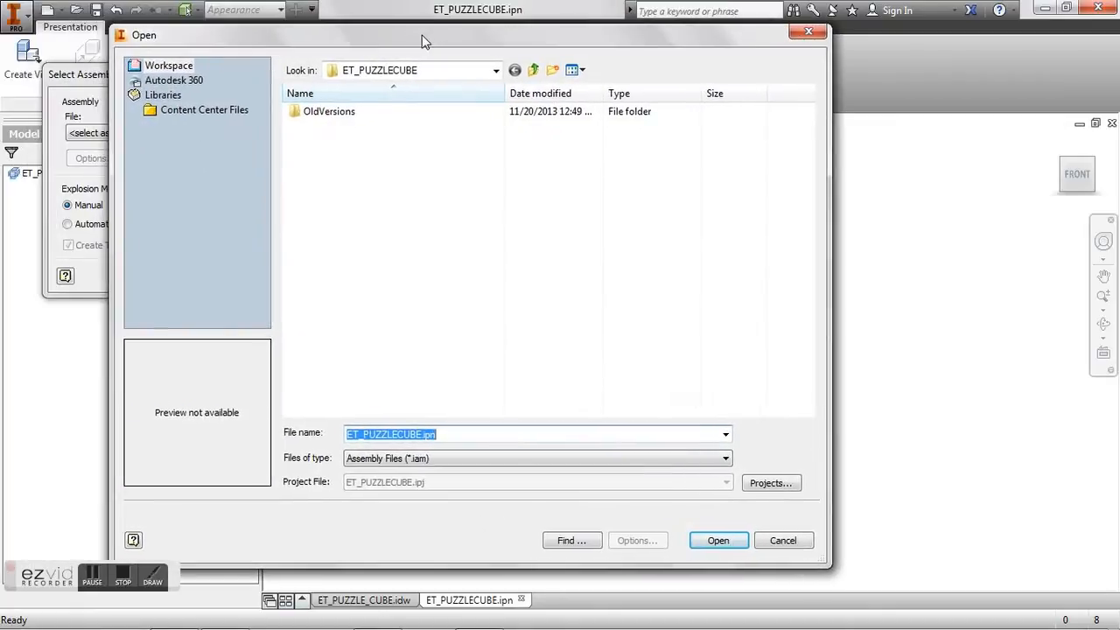
pyautogui.doubleClick(328, 111)
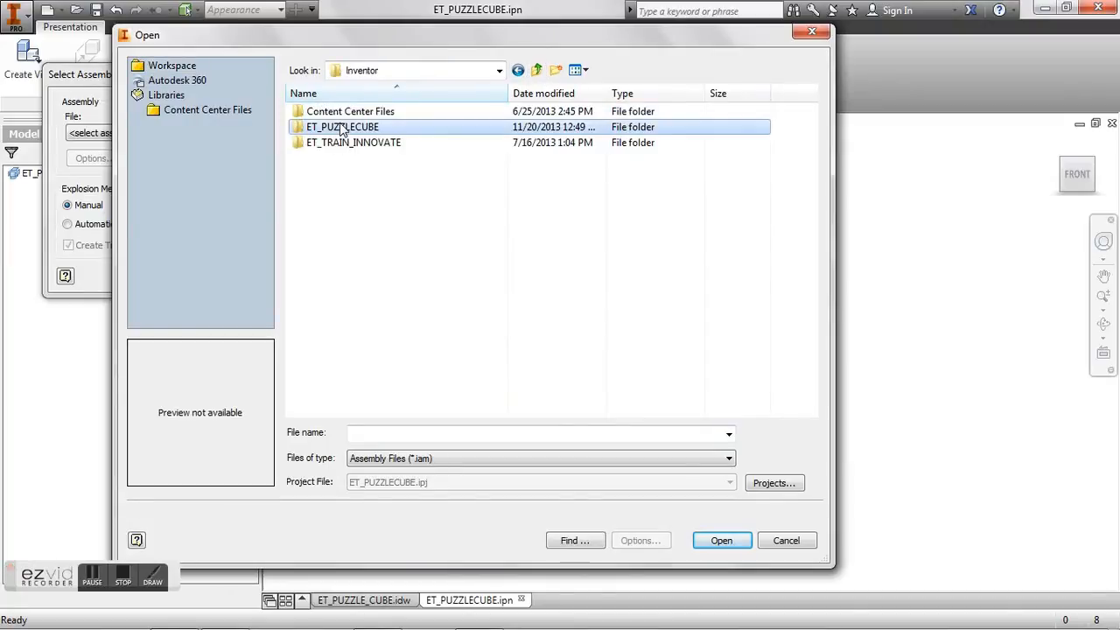
pyautogui.doubleClick(342, 126)
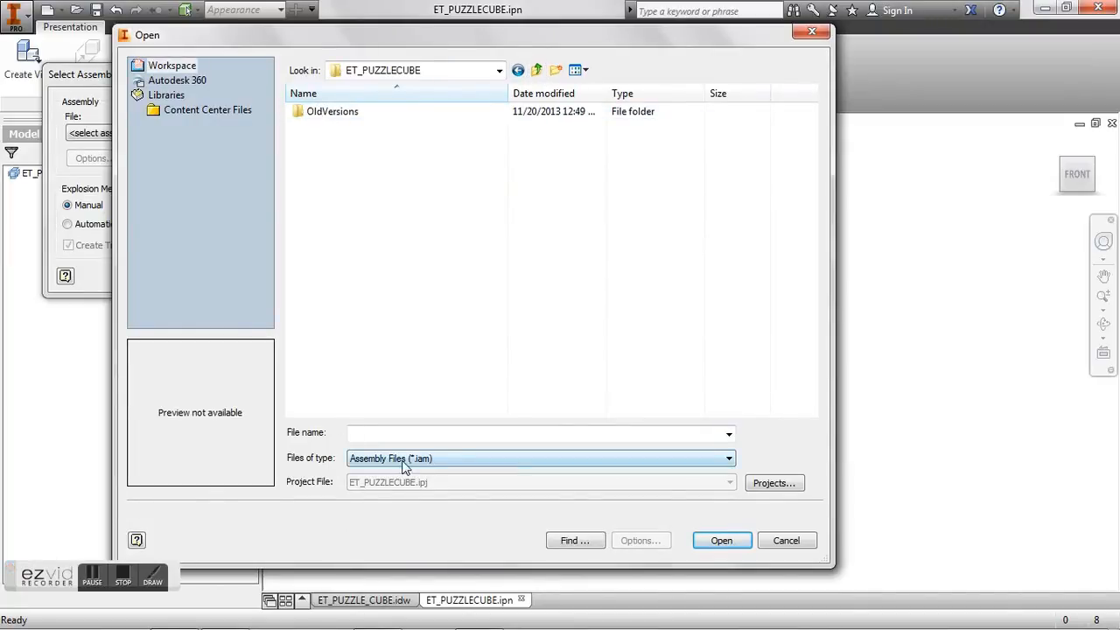
pyautogui.click(537, 70)
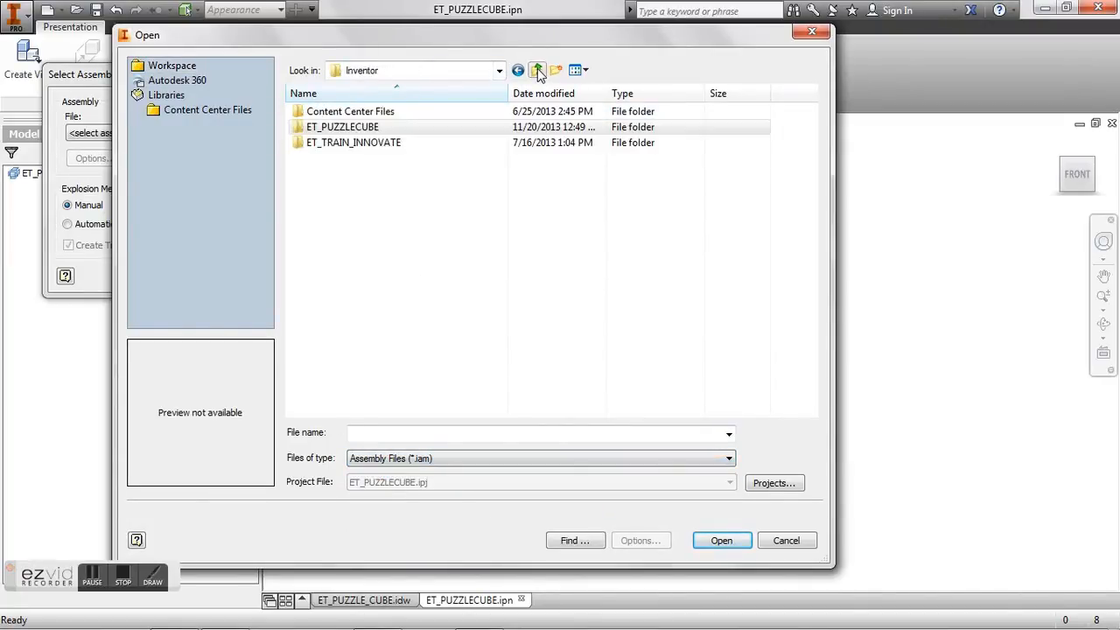
pyautogui.click(536, 70)
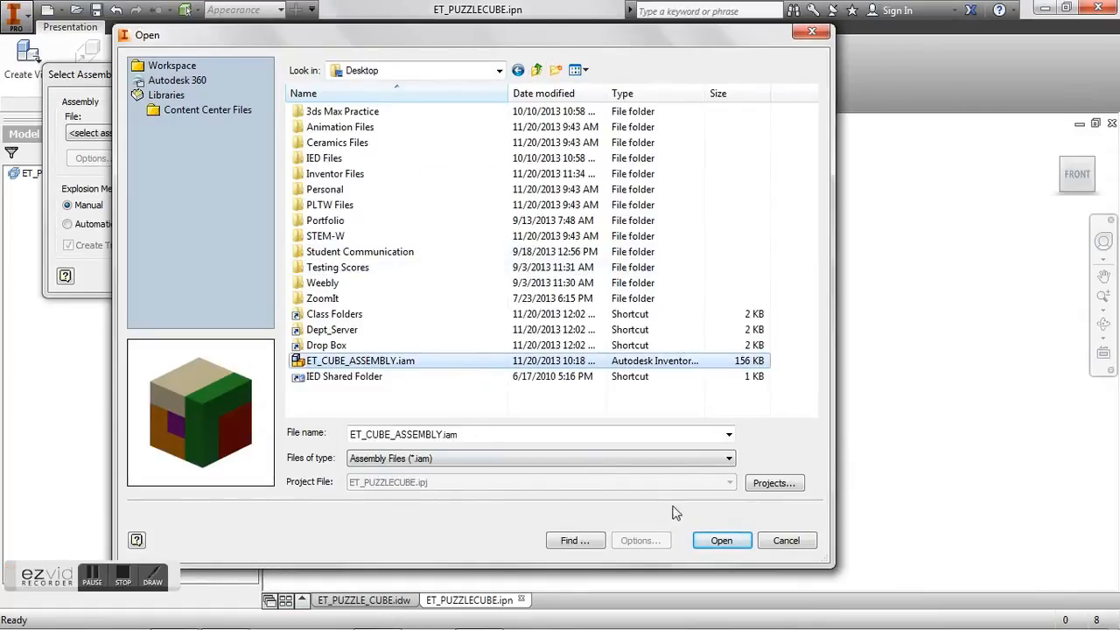
pyautogui.click(721, 539)
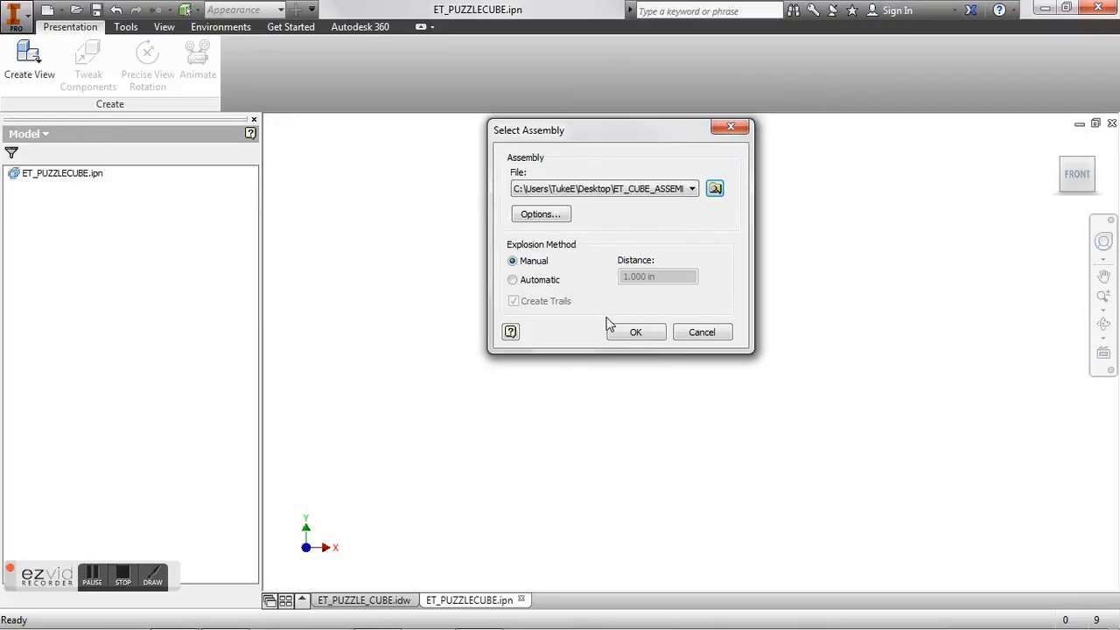
# Step: Generate an automatic explosion at 3.00 in distance with trails
pyautogui.click(511, 280)
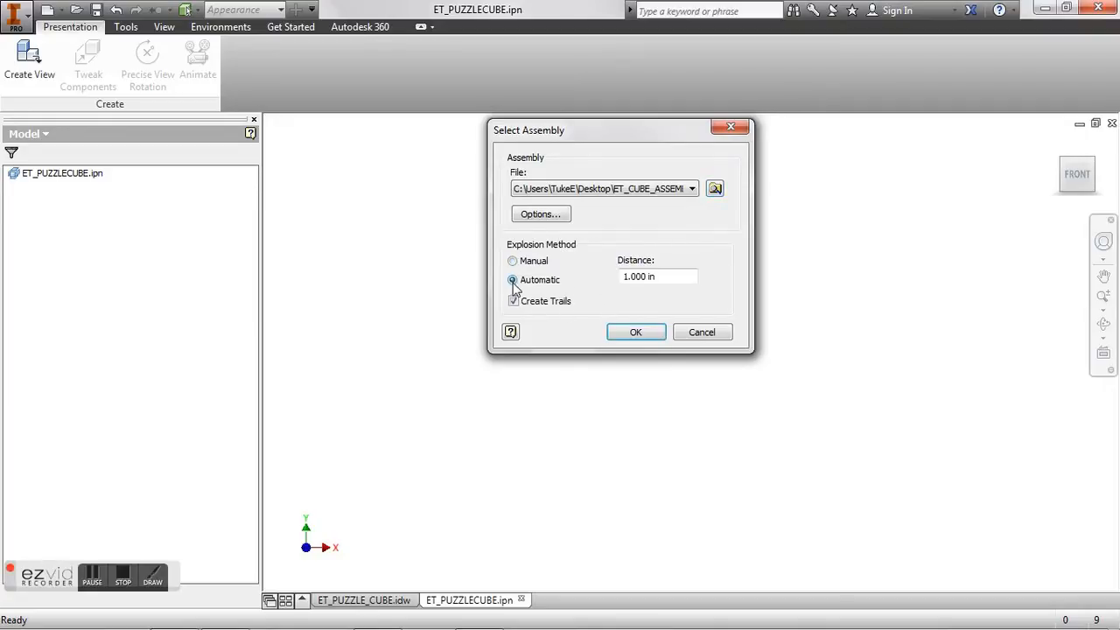
pyautogui.click(657, 276)
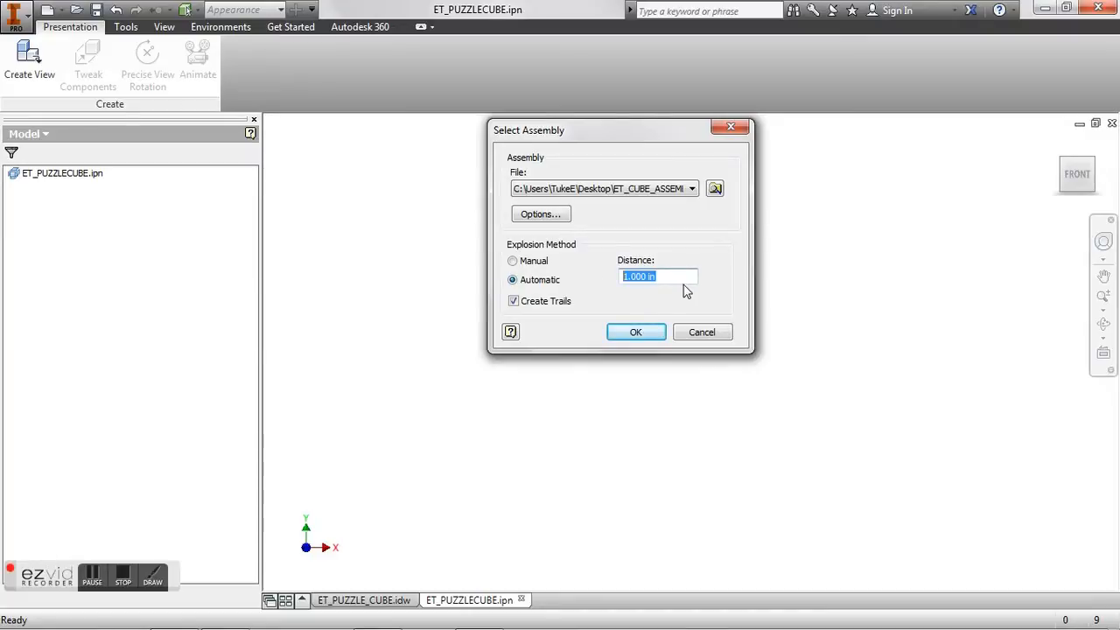
pyautogui.moveTo(639, 313)
pyautogui.write('.')
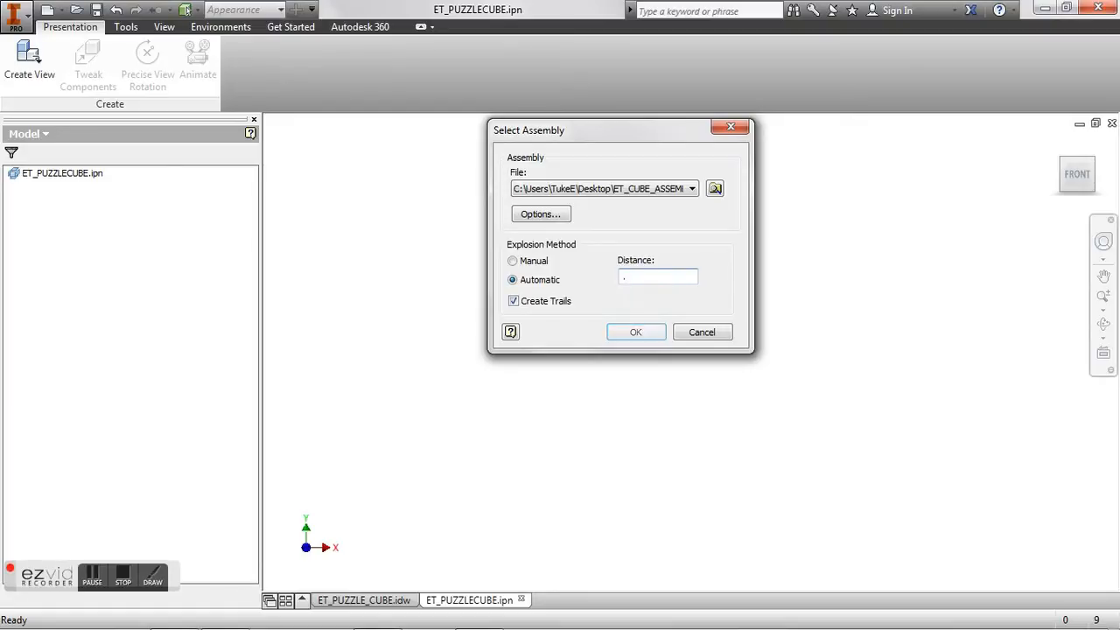
pyautogui.write('3.00 in')
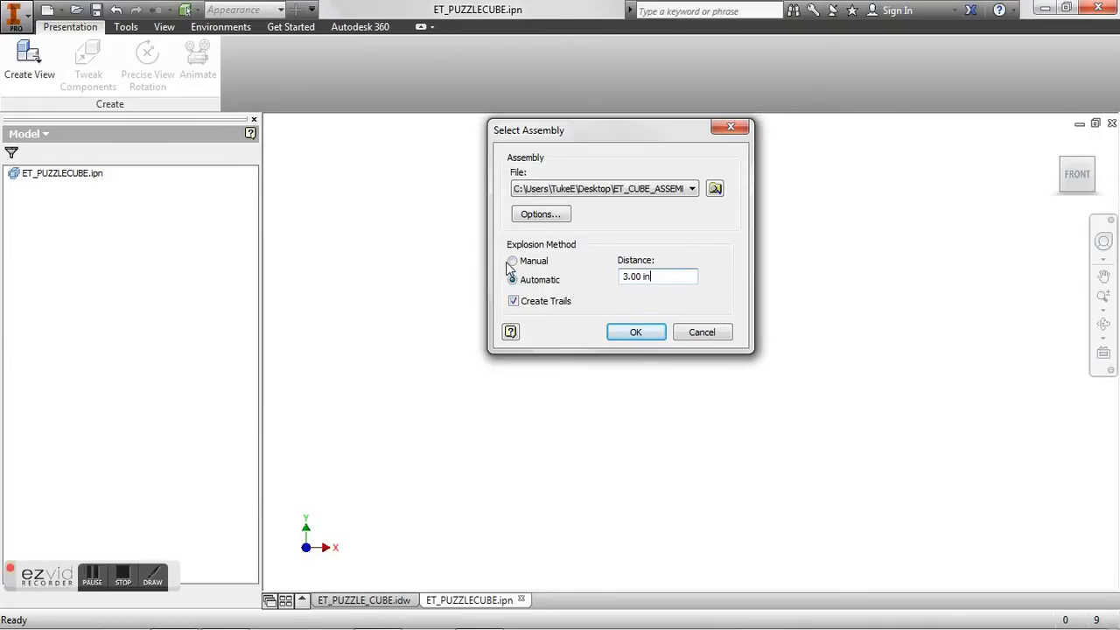
pyautogui.click(511, 279)
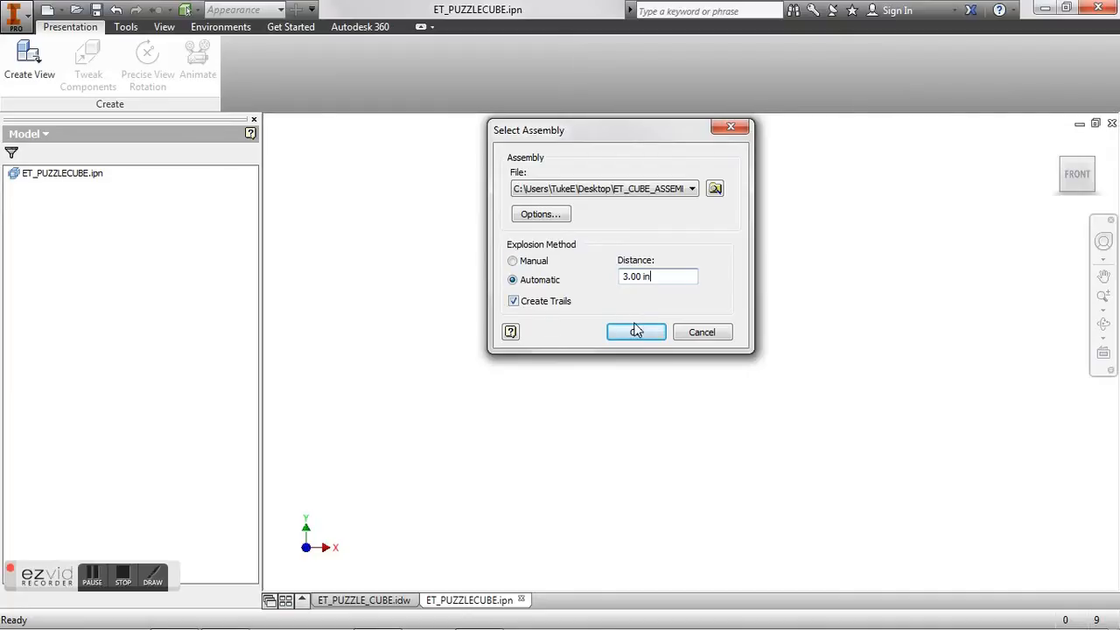
pyautogui.click(636, 332)
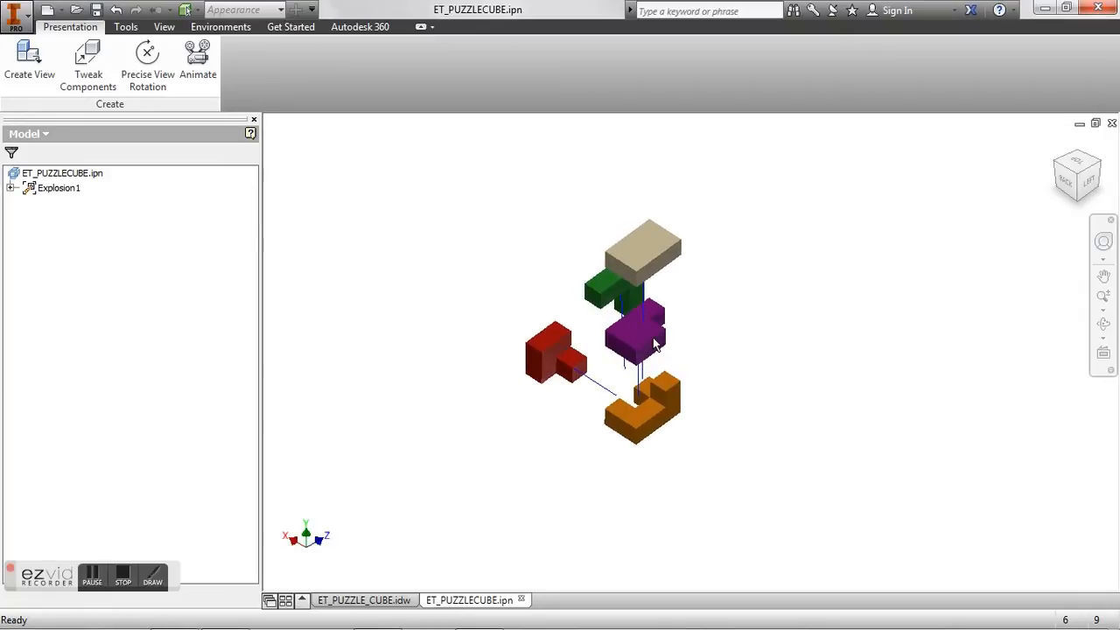
# Step: Tweak the green piece outward along the Z direction and apply the tweak
pyautogui.click(88, 63)
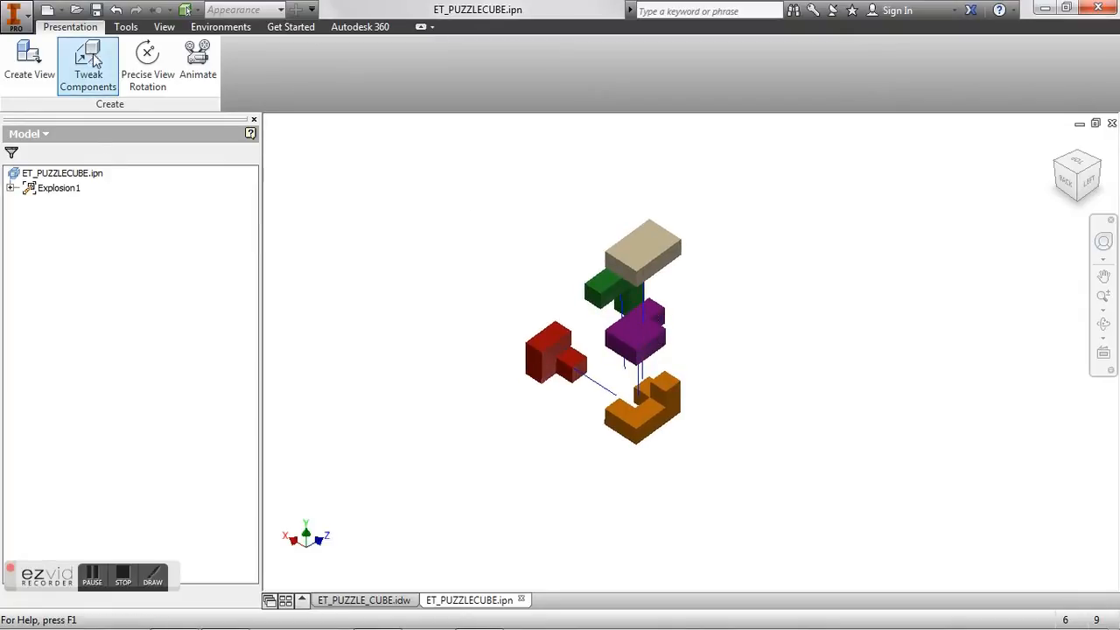
pyautogui.click(87, 66)
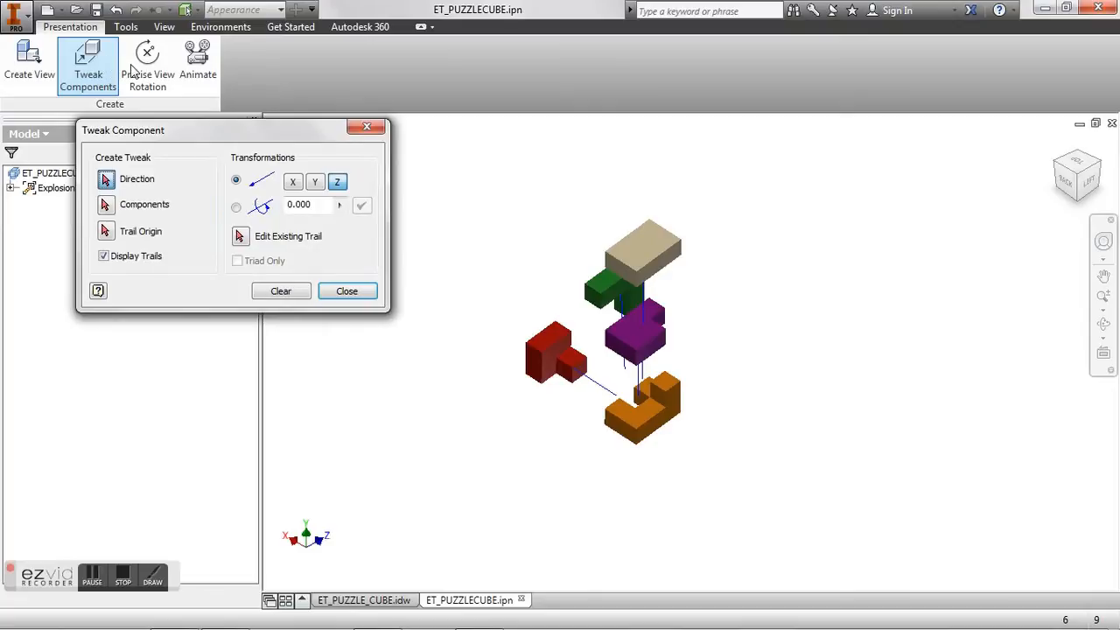
pyautogui.click(647, 245)
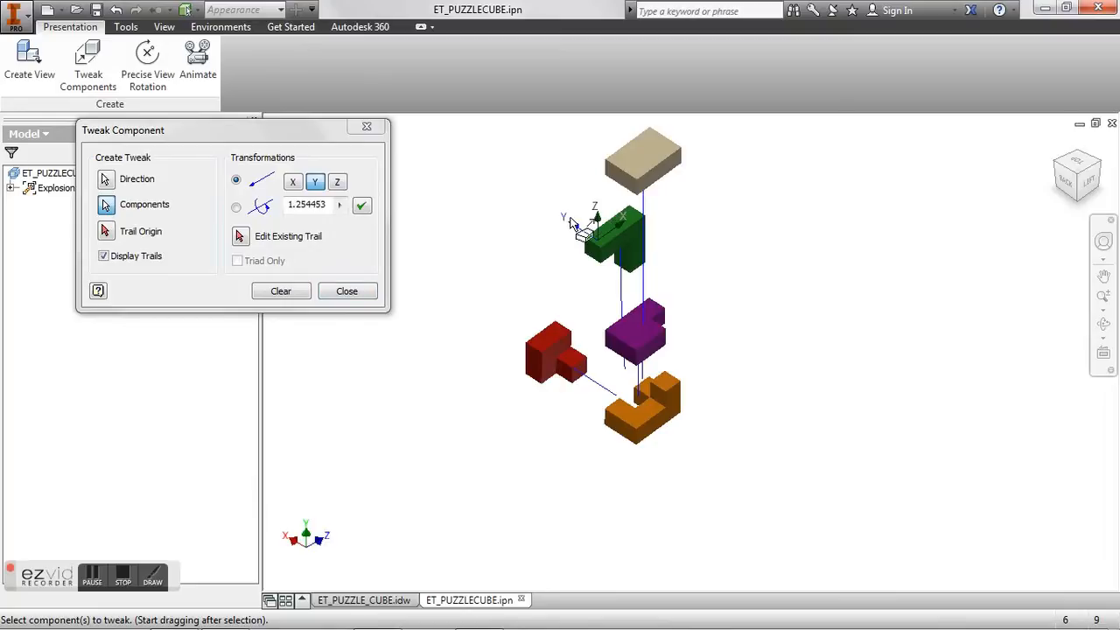
pyautogui.moveTo(582, 228); pyautogui.dragTo(603, 249)
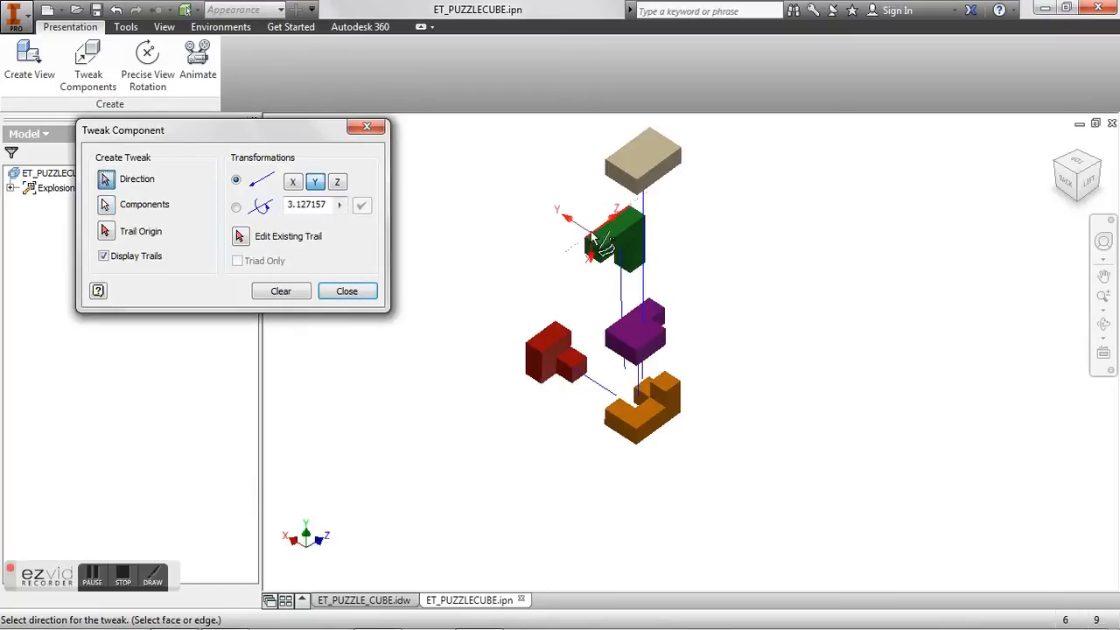
pyautogui.click(336, 182)
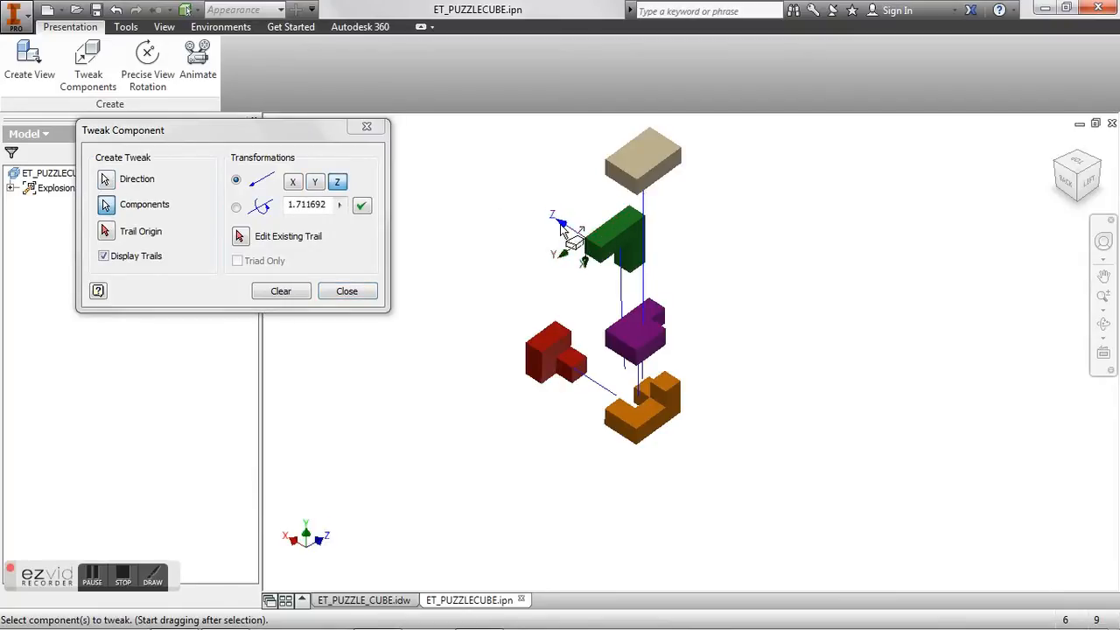
pyautogui.moveTo(582, 240); pyautogui.dragTo(485, 184)
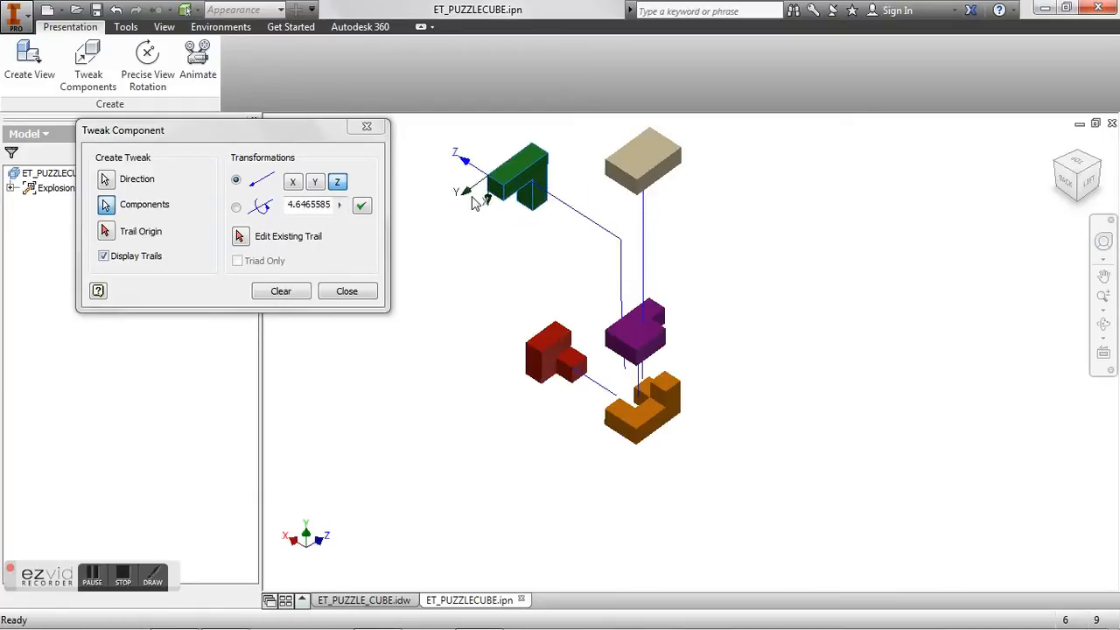
pyautogui.moveTo(486, 192); pyautogui.dragTo(547, 236)
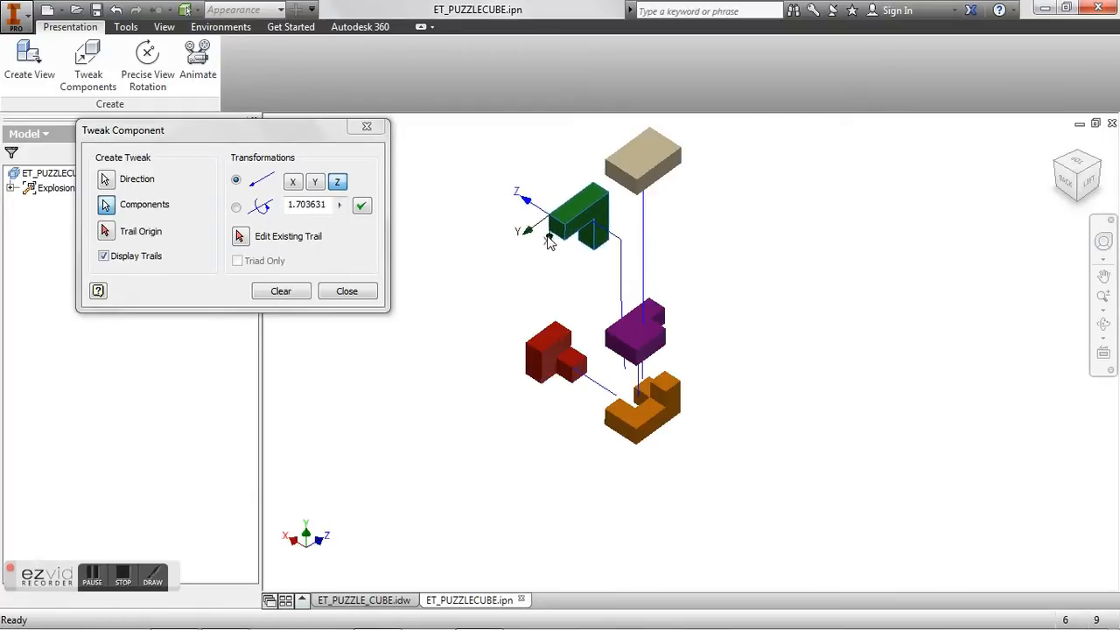
pyautogui.moveTo(552, 219); pyautogui.dragTo(547, 245)
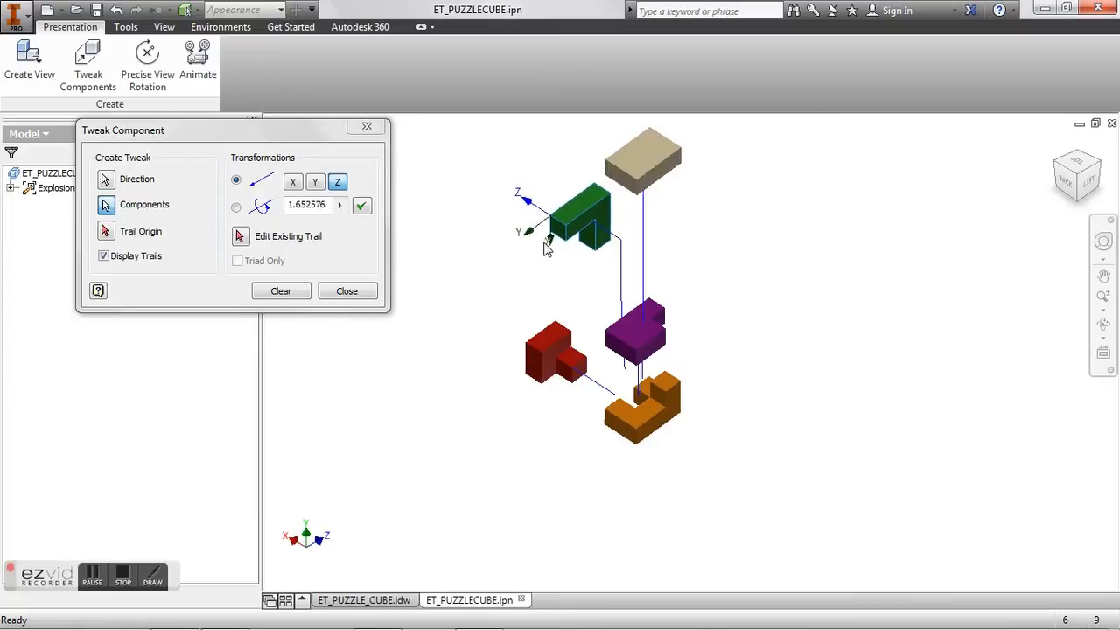
pyautogui.click(362, 205)
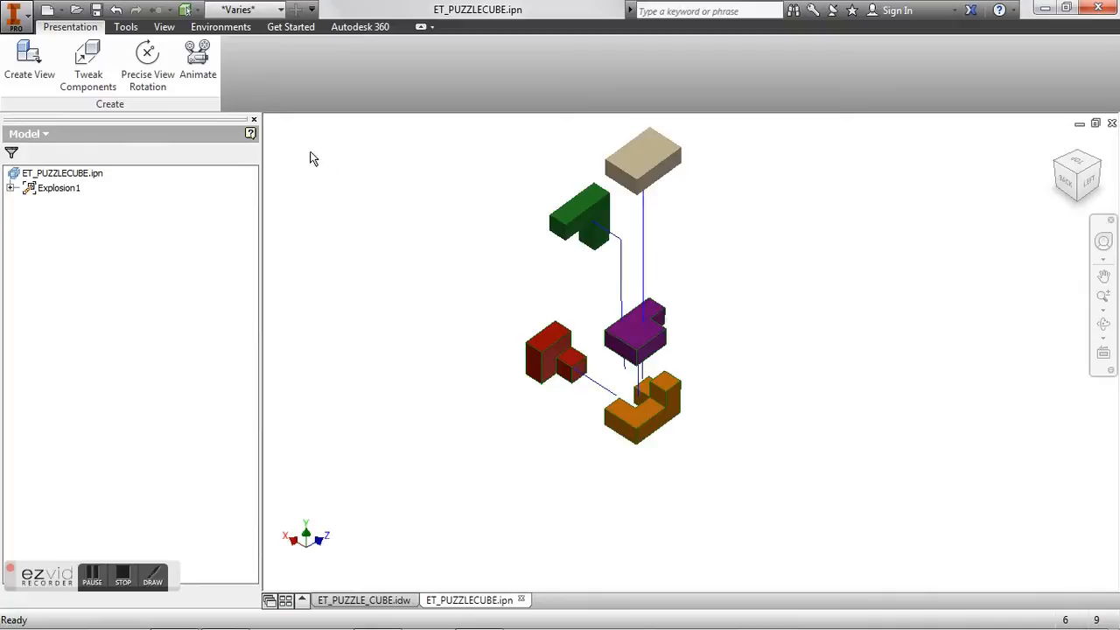
# Step: Drag the purple piece slightly along Z and close Tweak Components
pyautogui.click(88, 57)
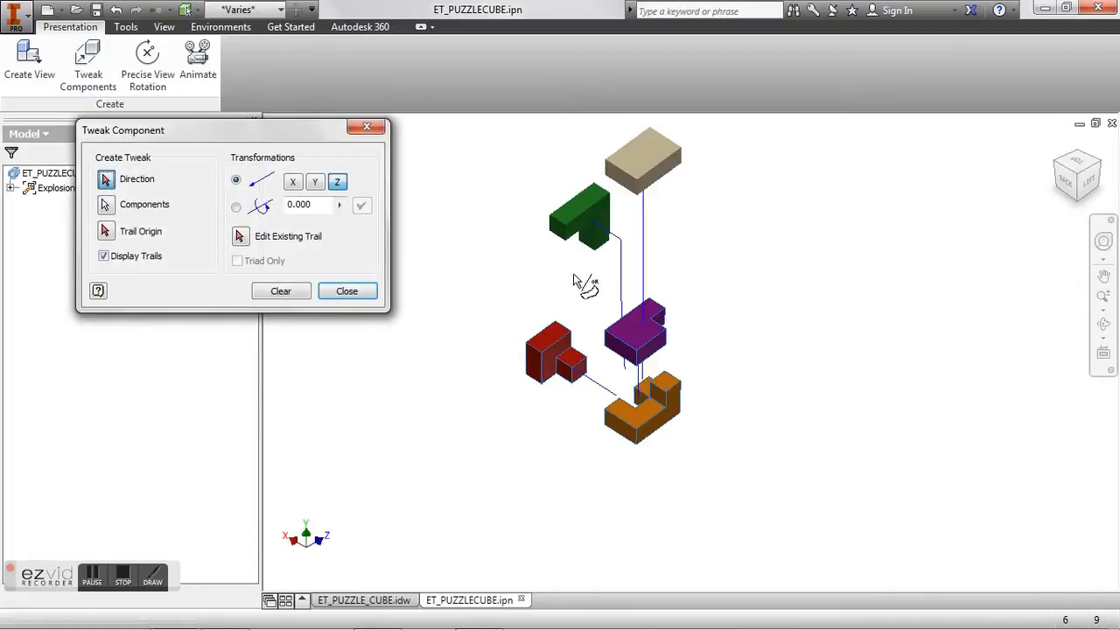
pyautogui.click(637, 339)
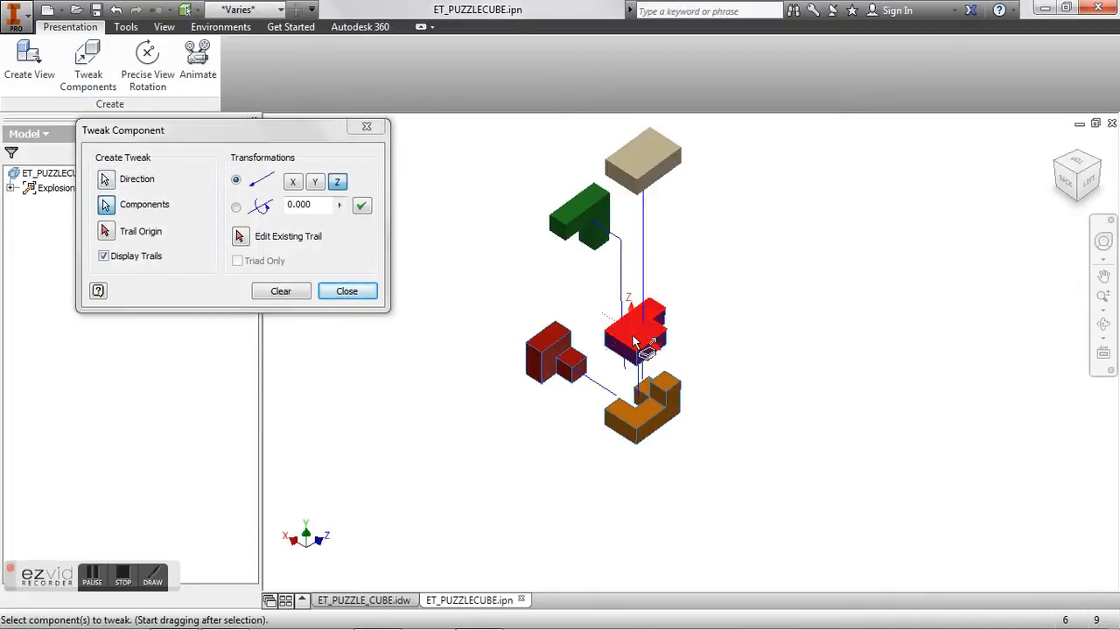
pyautogui.moveTo(635, 341); pyautogui.dragTo(630, 323)
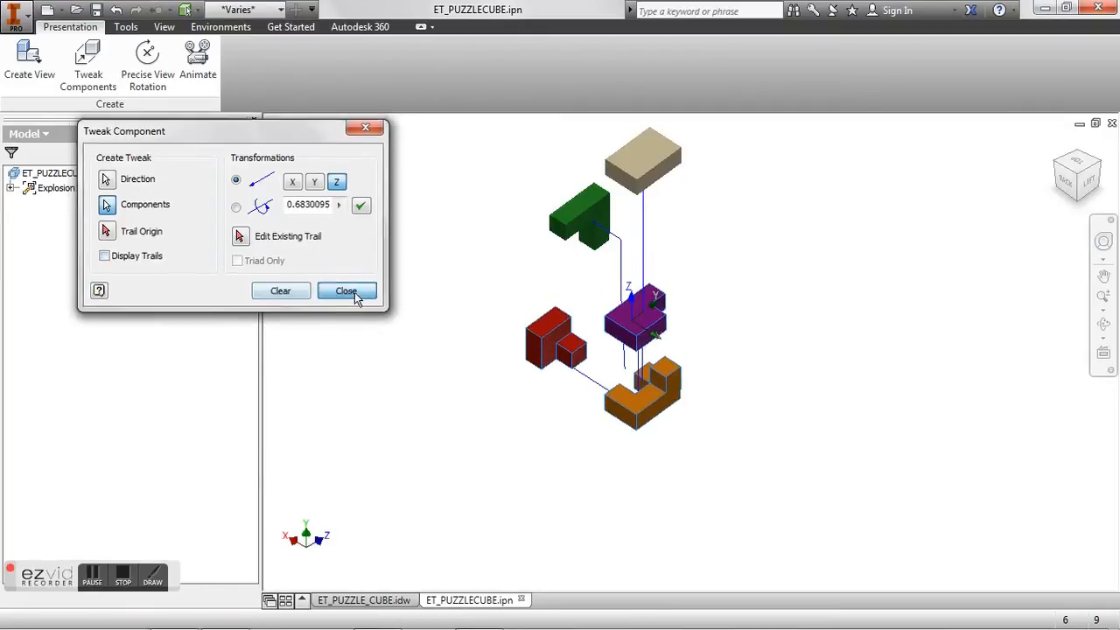
pyautogui.click(347, 291)
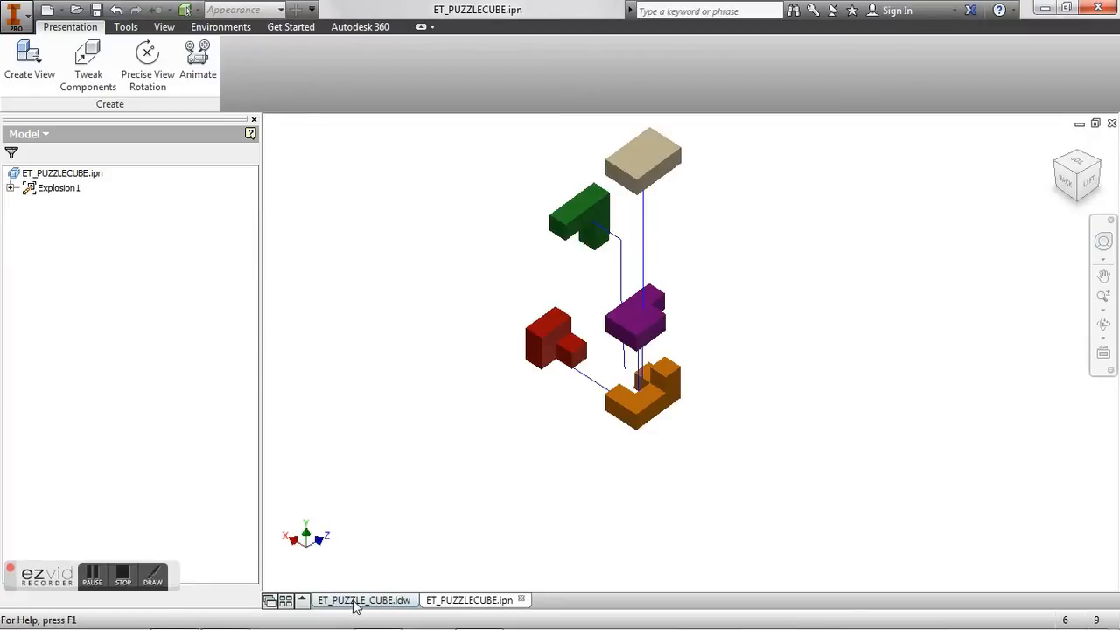
# Step: Add a new sheet to the puzzle cube drawing titled ET_PUZZLE_CUBE
pyautogui.click(364, 599)
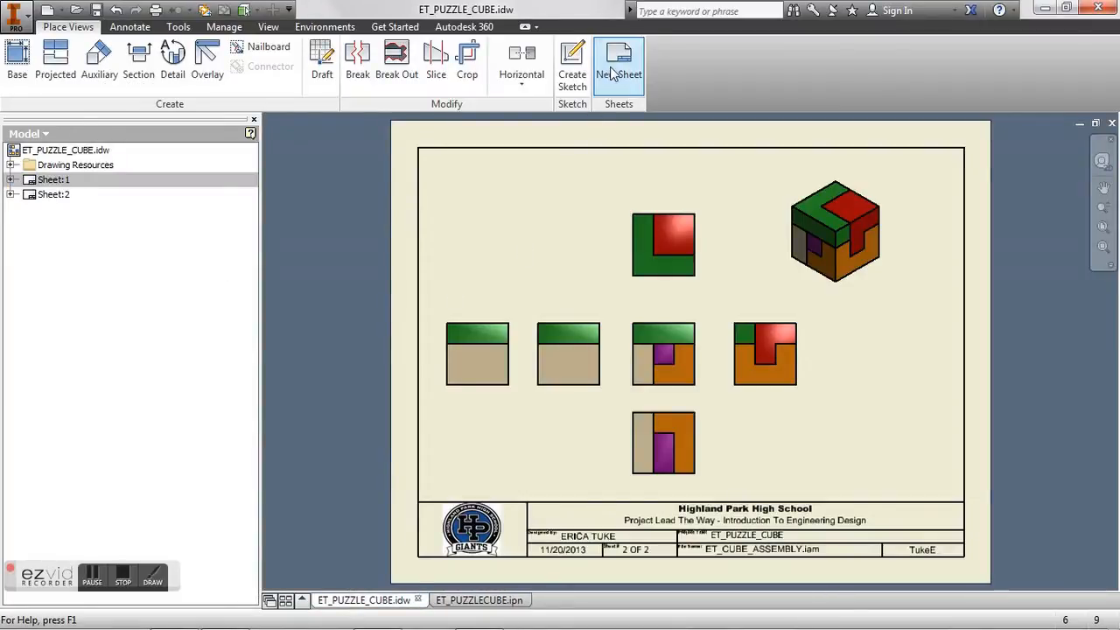
pyautogui.click(618, 65)
pyautogui.write('ET_PUZZLE_CUB')
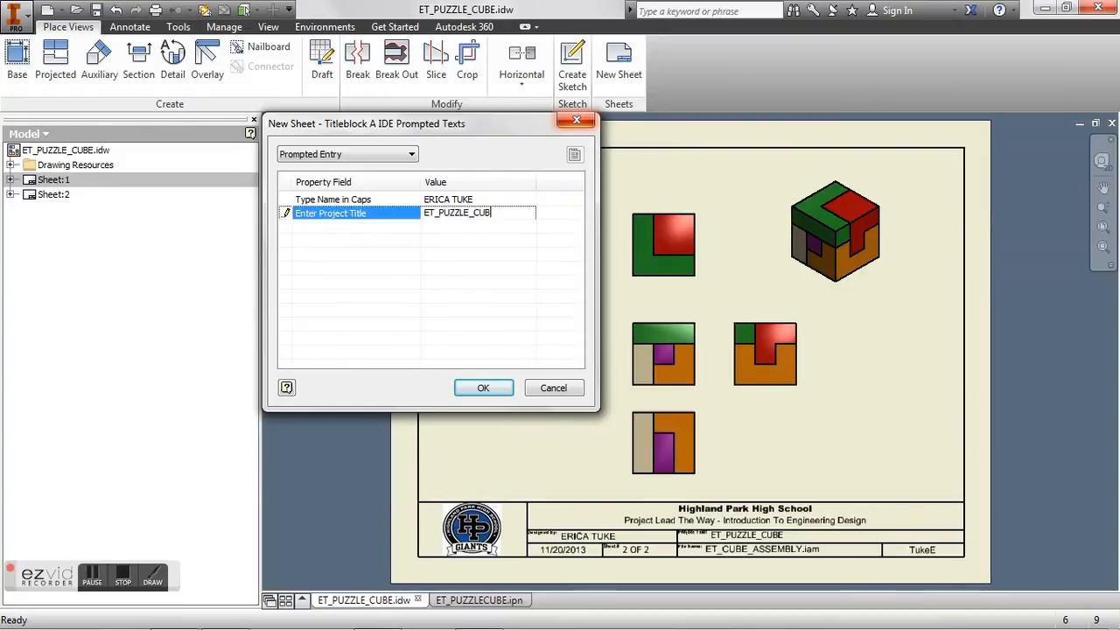
pyautogui.click(483, 388)
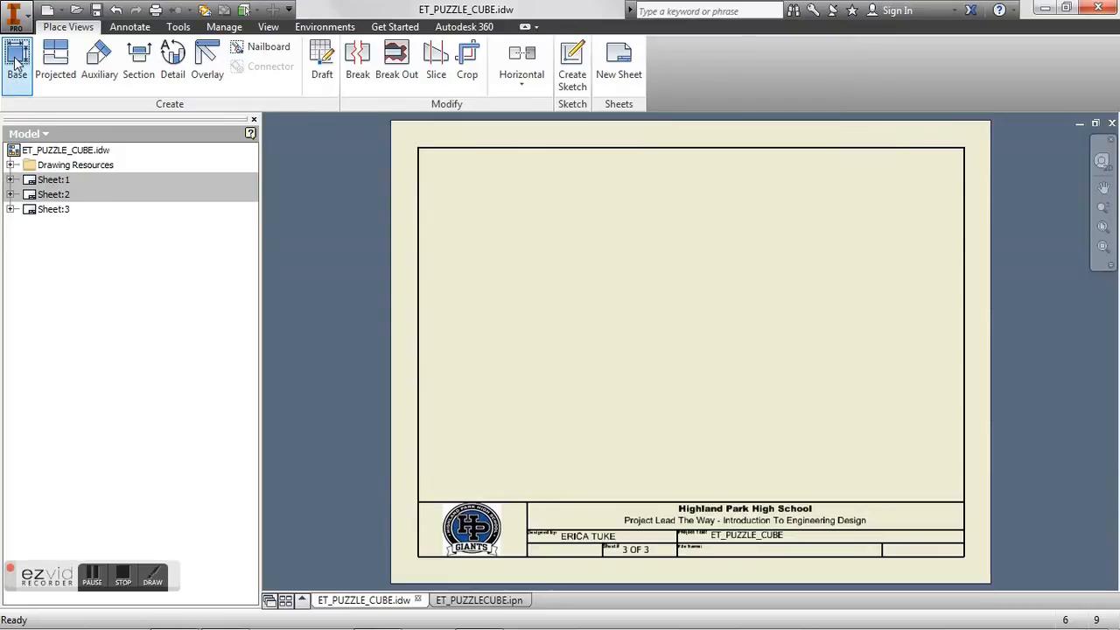
# Step: Place a base view of ET_PUZZLECUBE.ipn in current orientation at scale 1/2
pyautogui.click(17, 61)
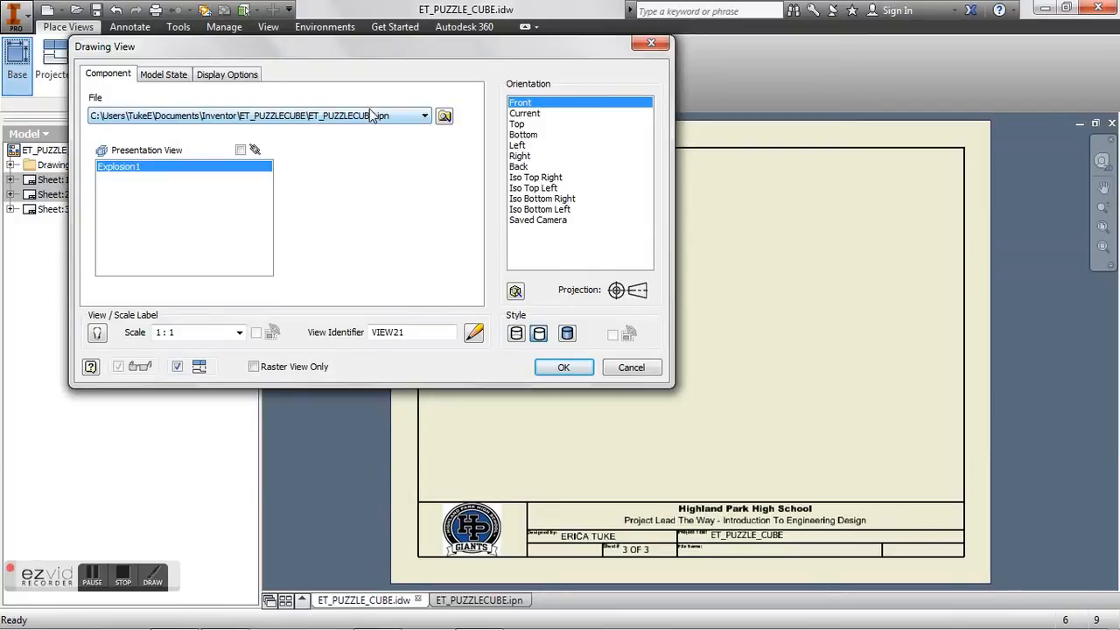
pyautogui.click(443, 116)
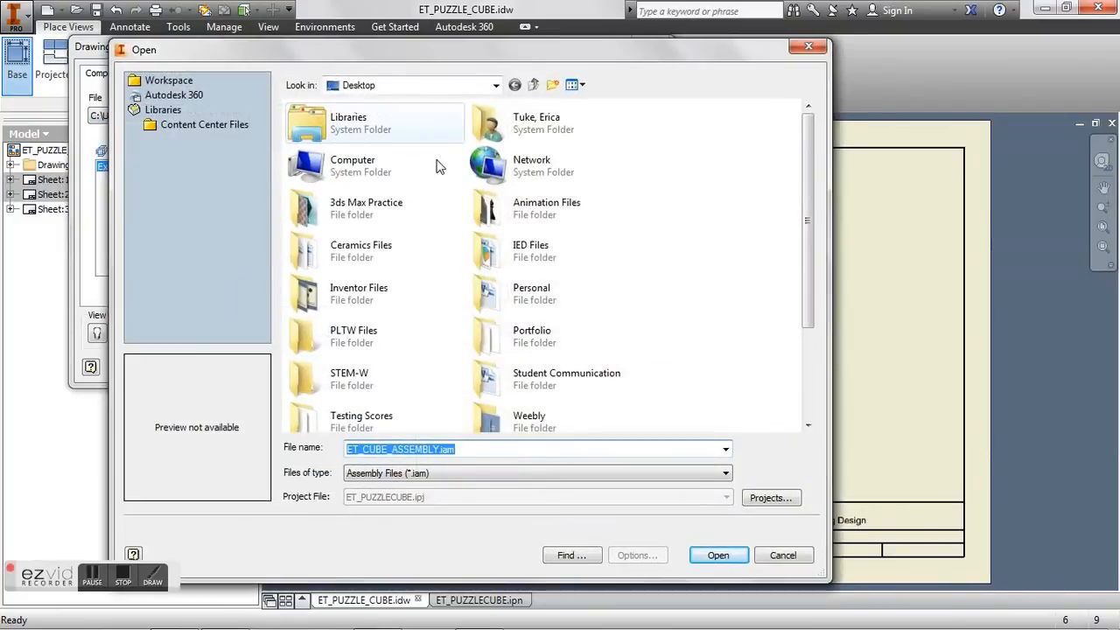
pyautogui.click(718, 554)
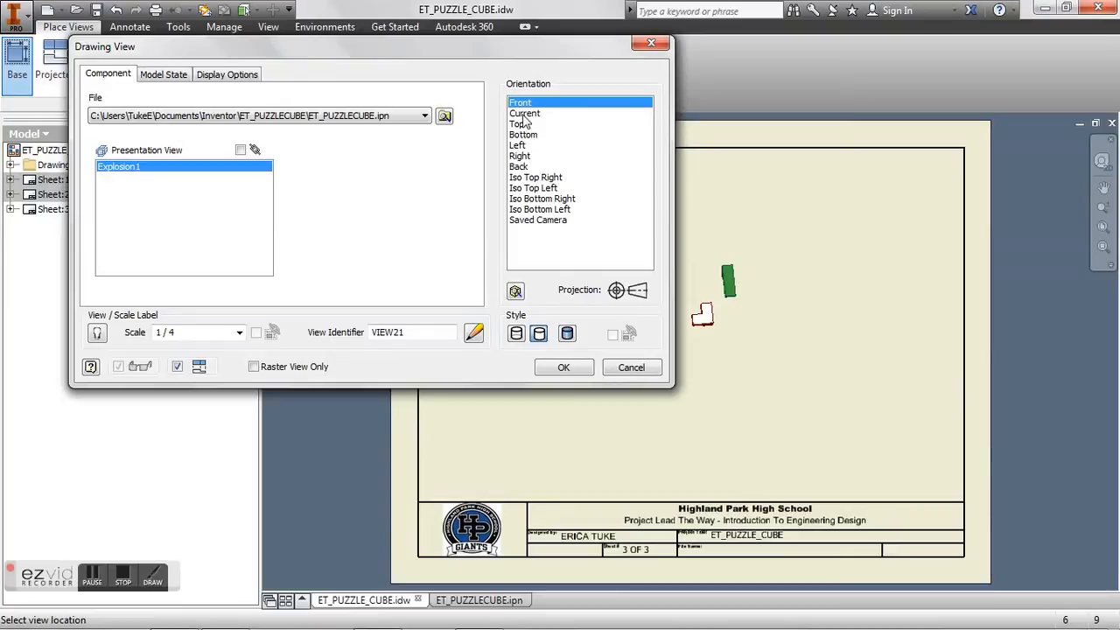
pyautogui.click(525, 113)
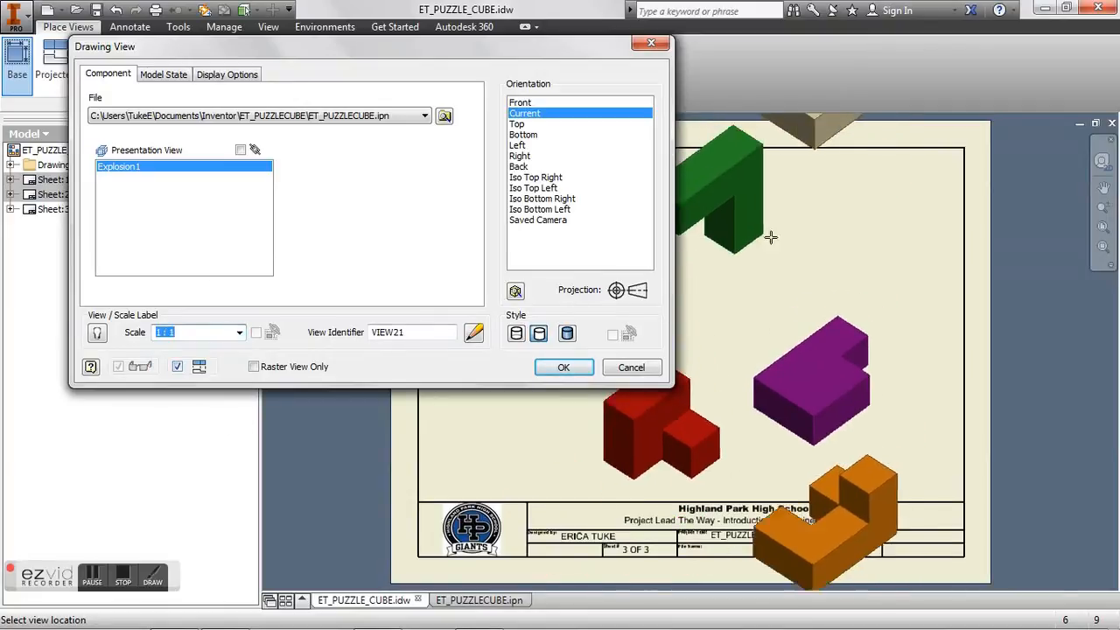
pyautogui.click(239, 331)
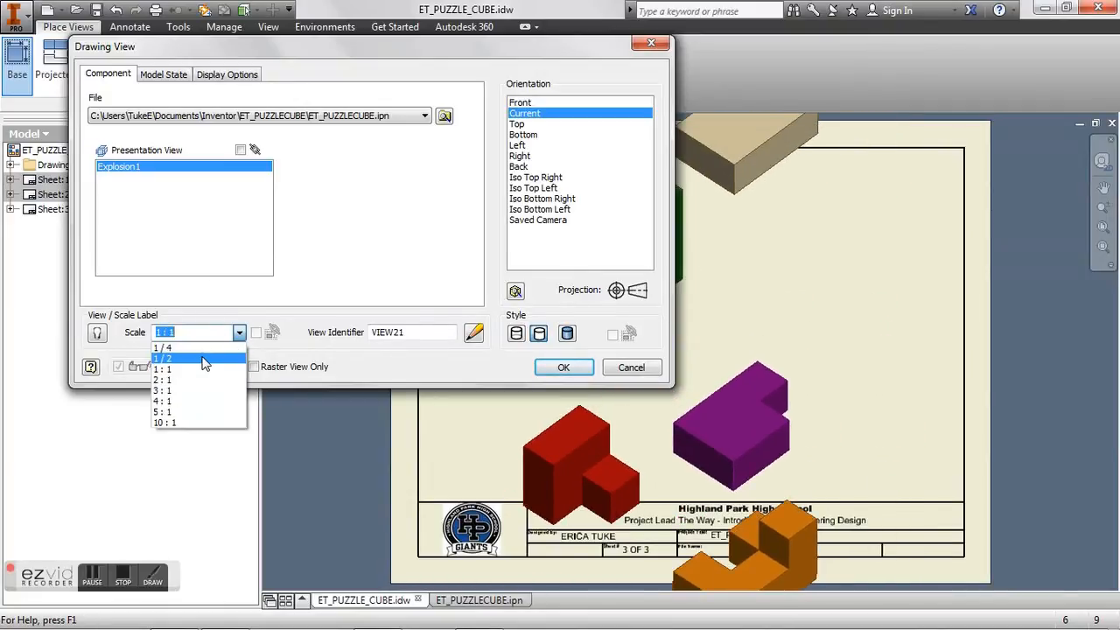
pyautogui.click(162, 358)
pyautogui.write('2/3')
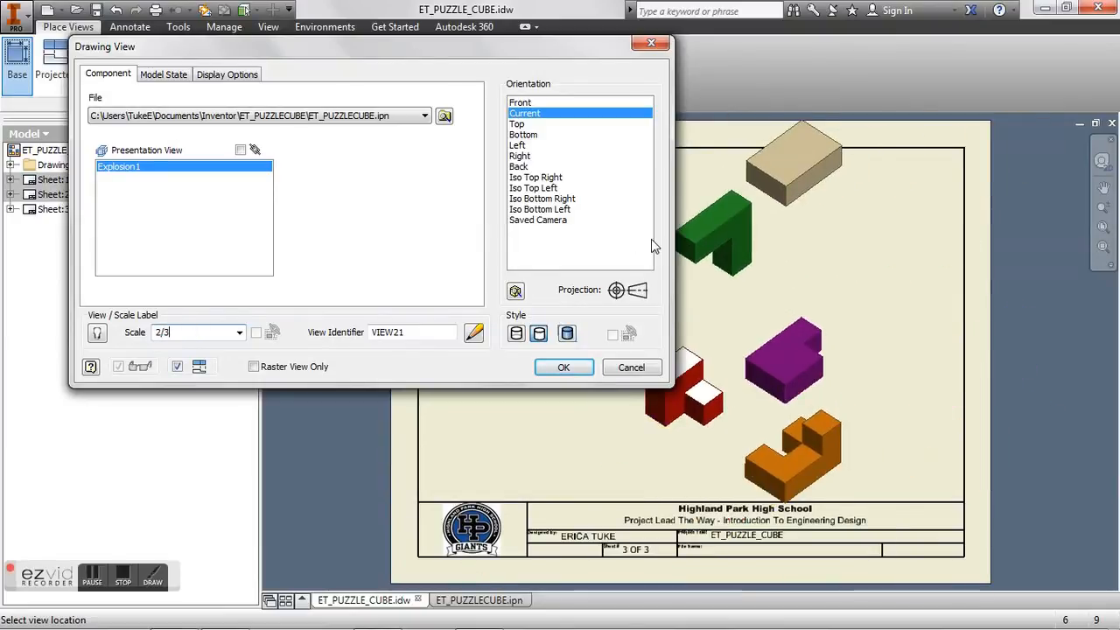
pyautogui.write('2')
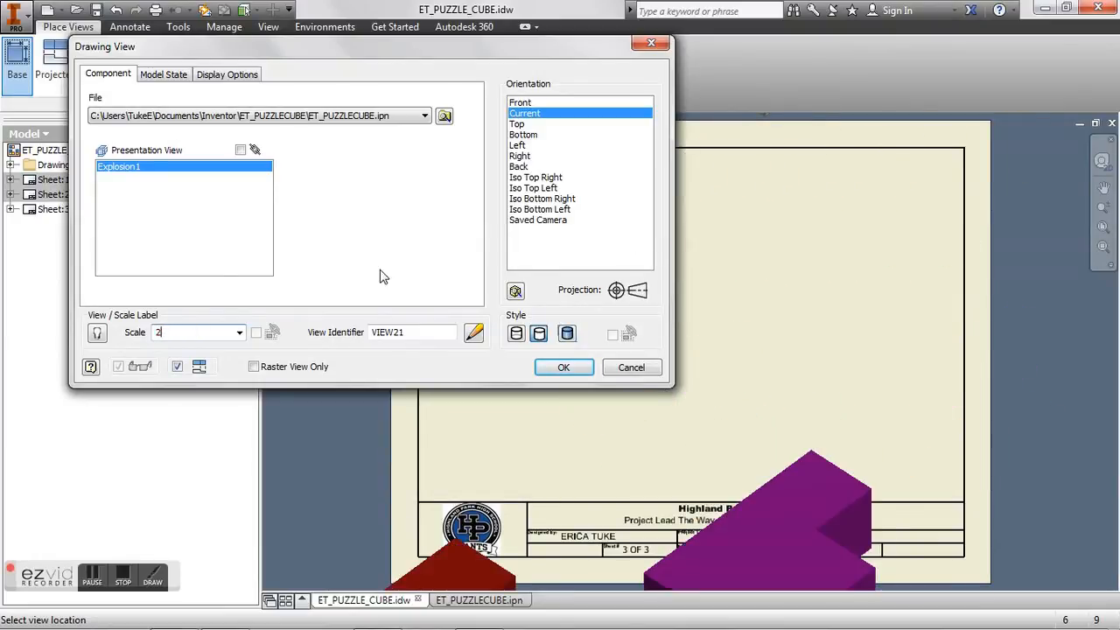
pyautogui.click(239, 331)
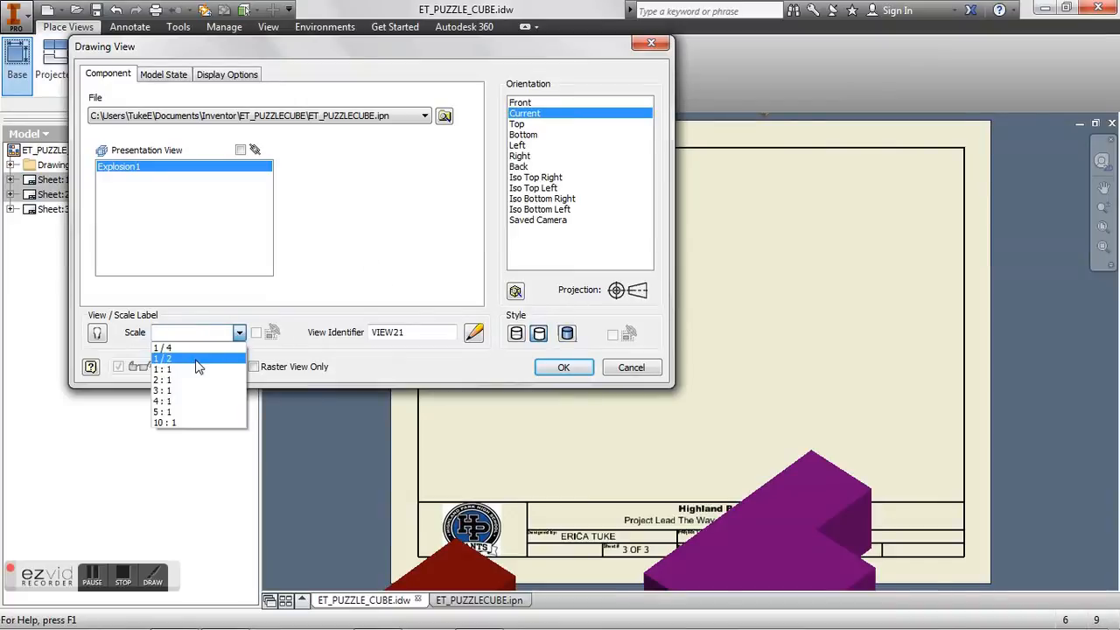
pyautogui.click(162, 357)
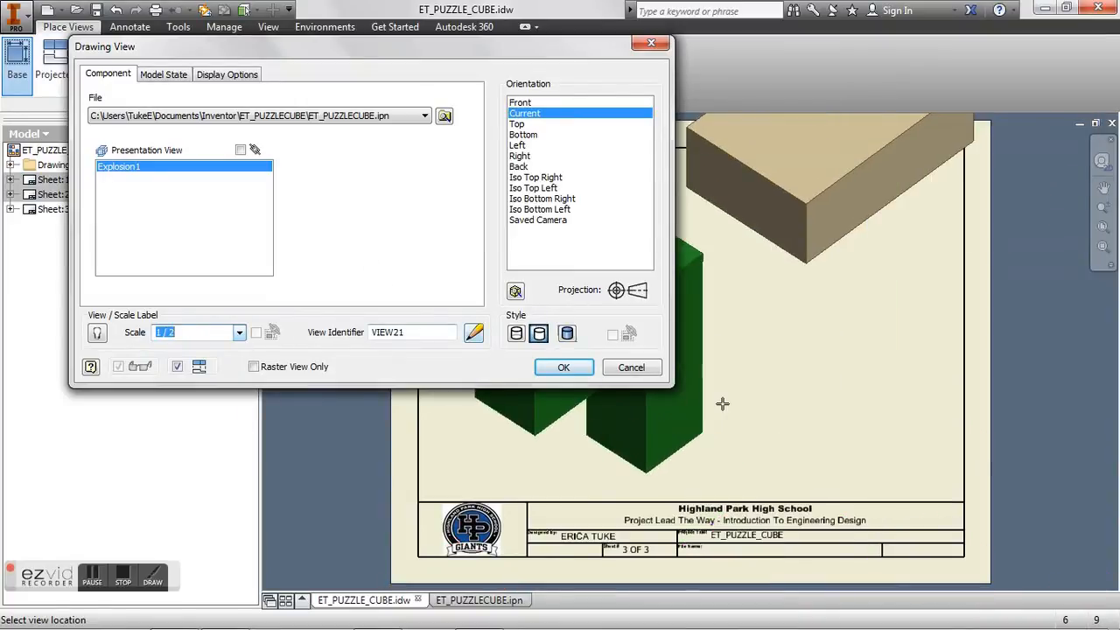
pyautogui.click(239, 332)
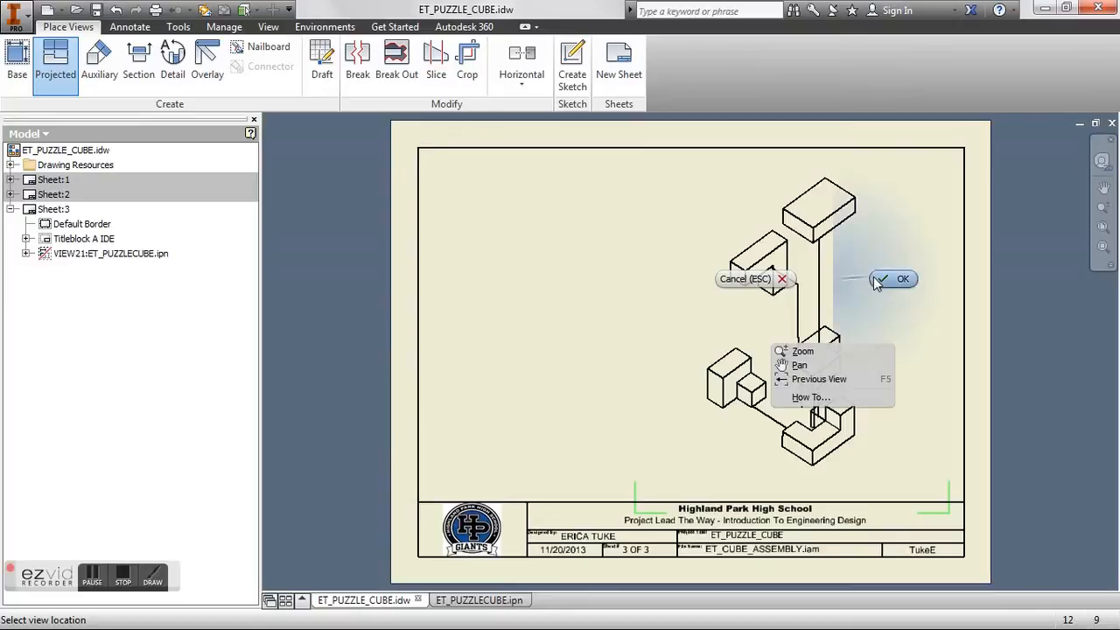
# Step: Set the exploded view to the Shaded style and shift it right
pyautogui.click(902, 278)
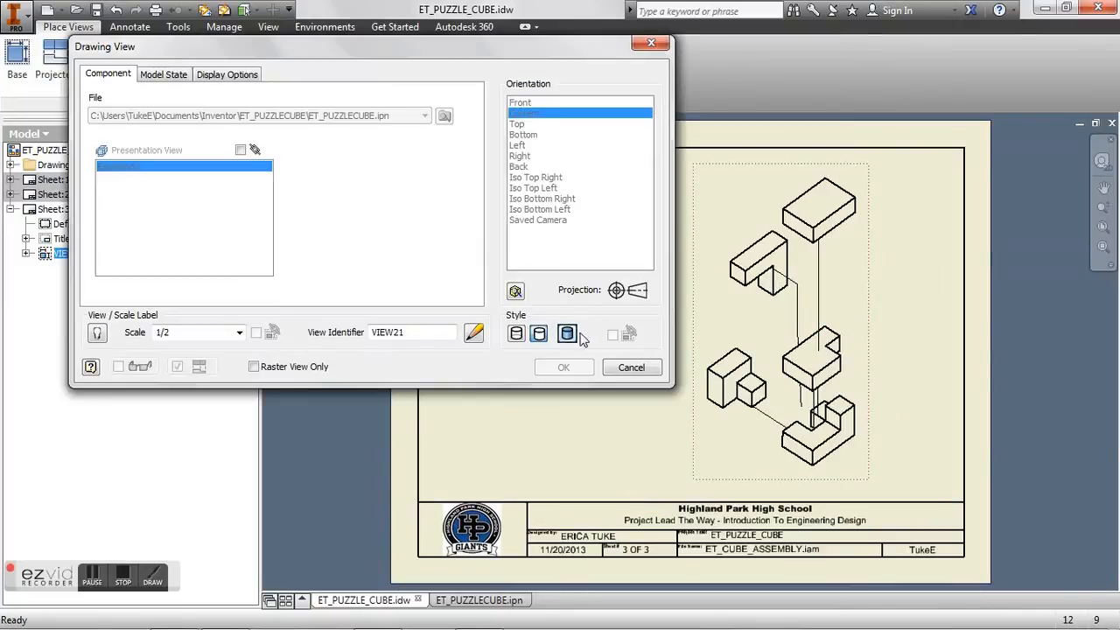
pyautogui.click(563, 367)
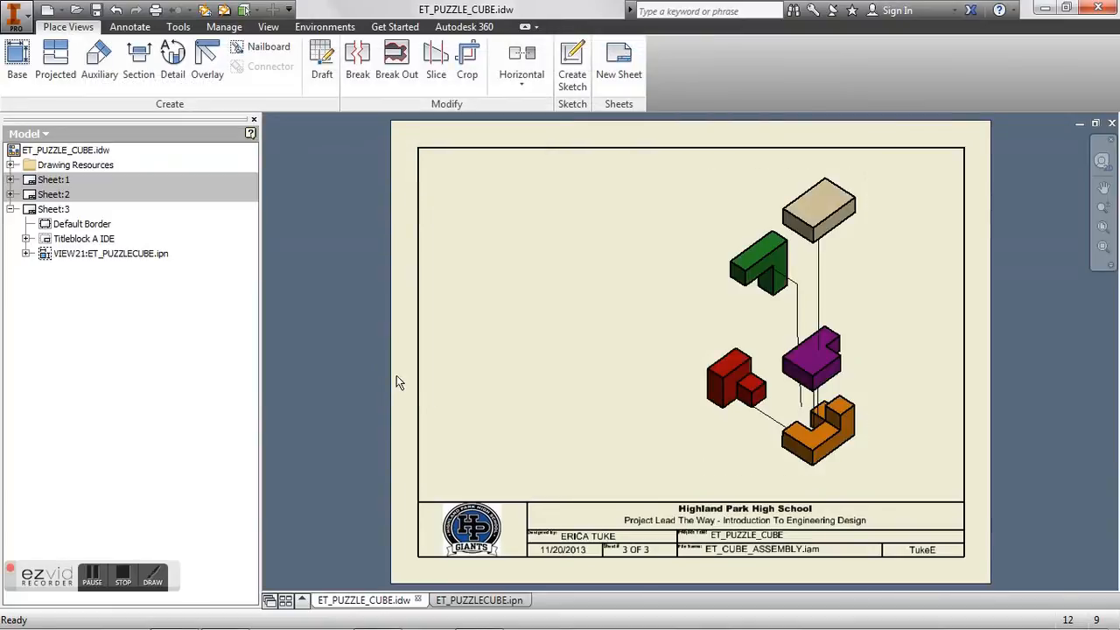
pyautogui.click(111, 253)
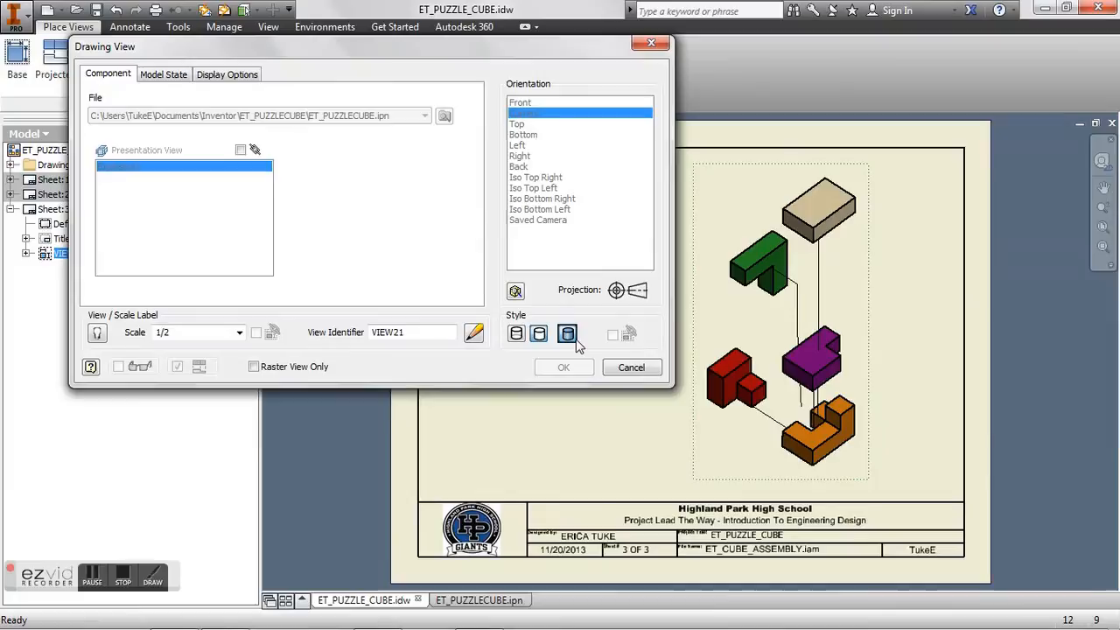
pyautogui.click(564, 367)
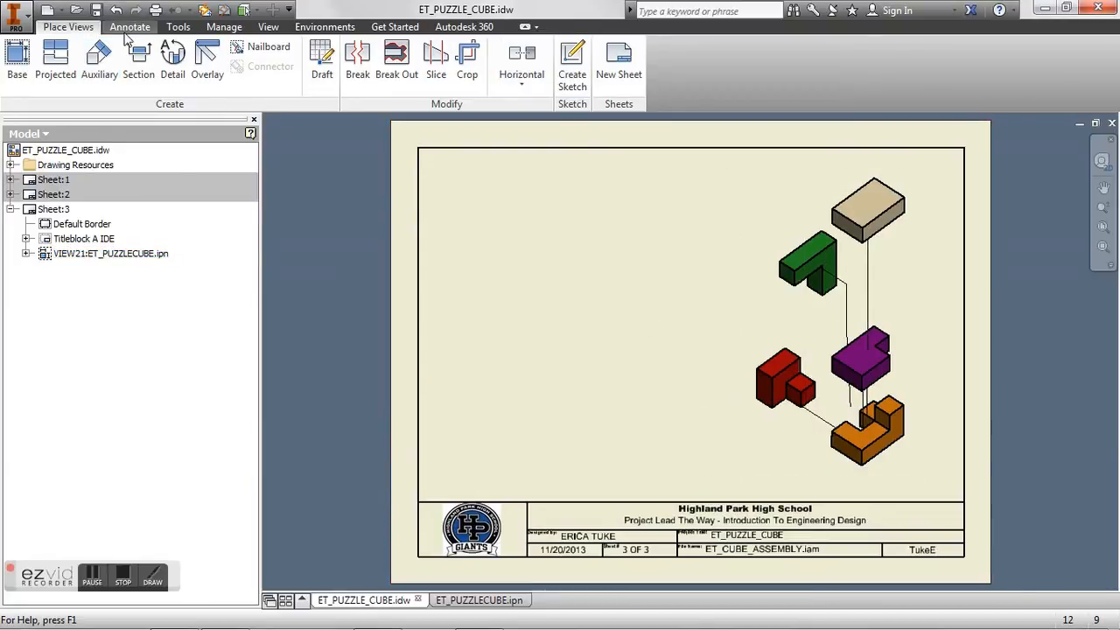
# Step: Build a parts list from the exploded view and place it top-left
pyautogui.click(129, 26)
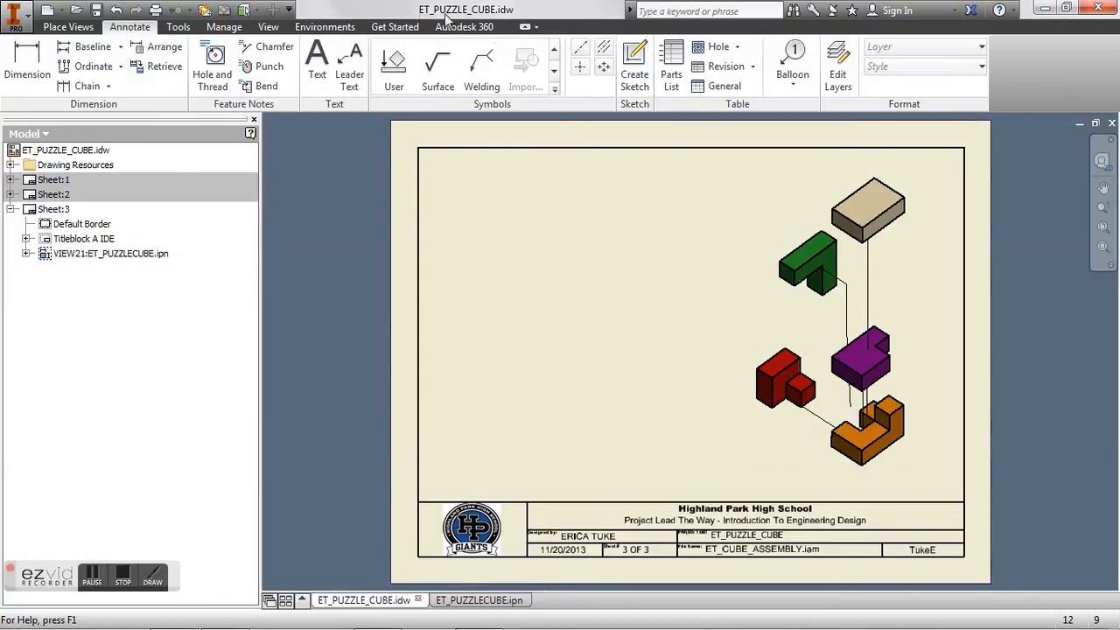
pyautogui.moveTo(671, 61)
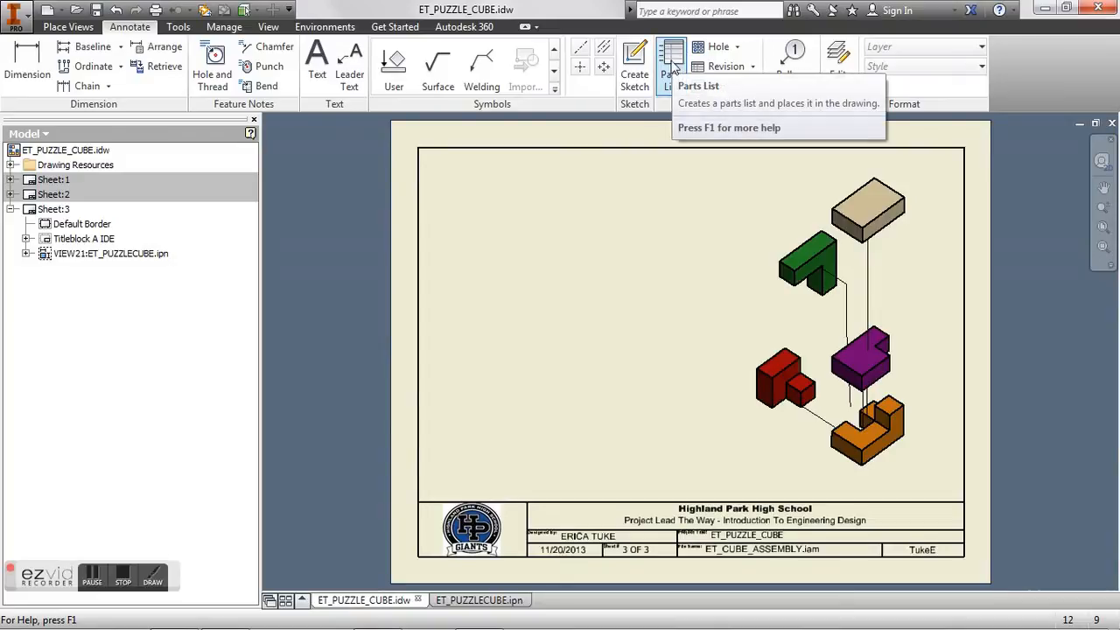
pyautogui.click(671, 65)
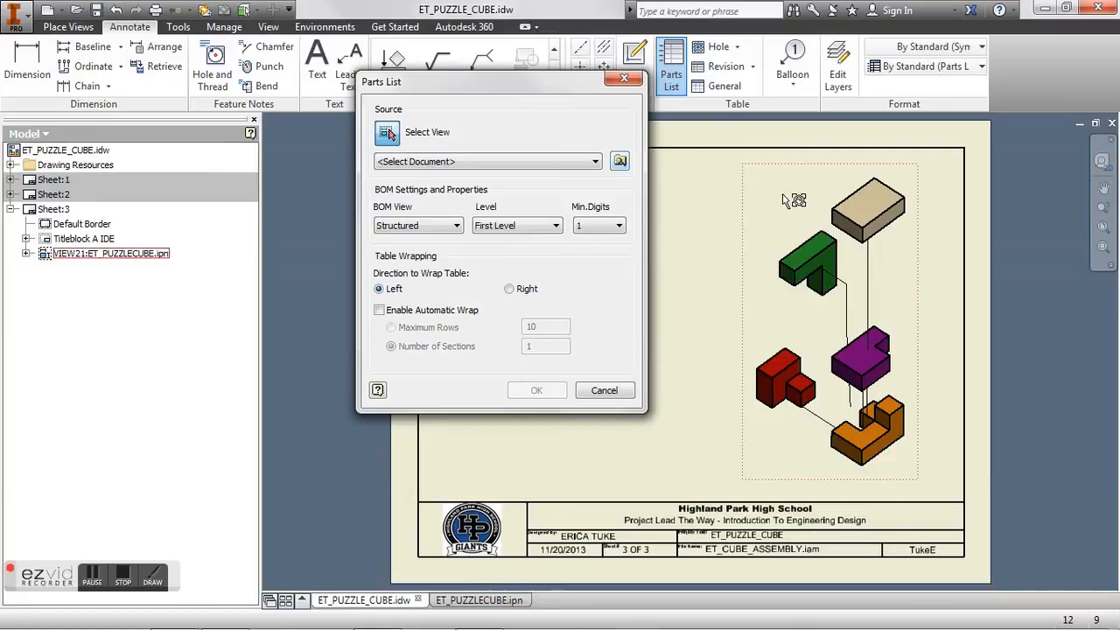
pyautogui.click(387, 132)
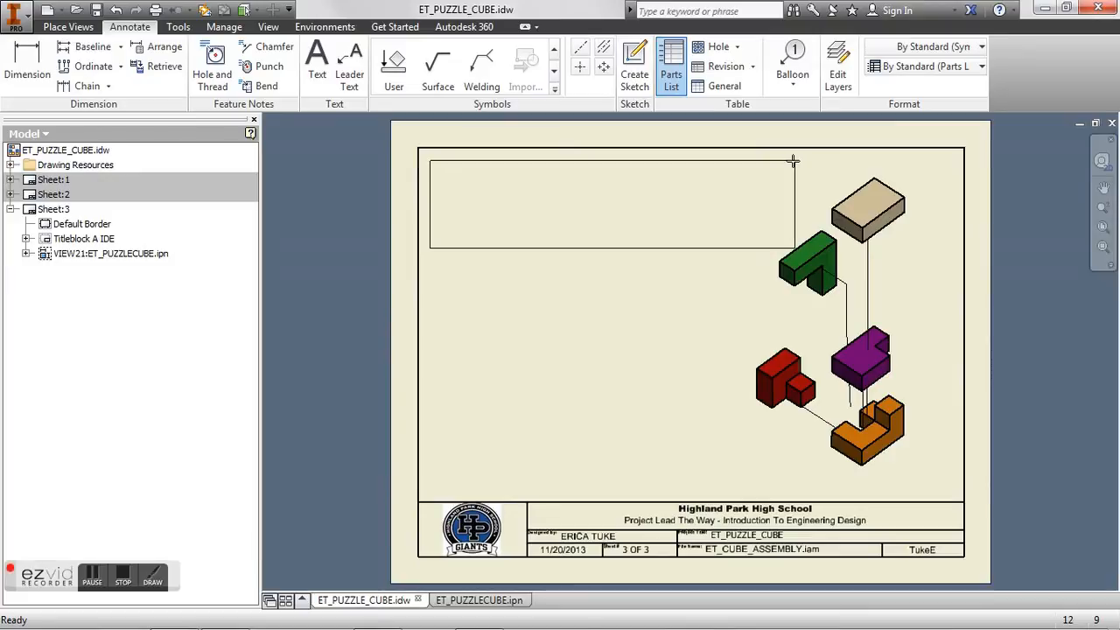
pyautogui.click(671, 66)
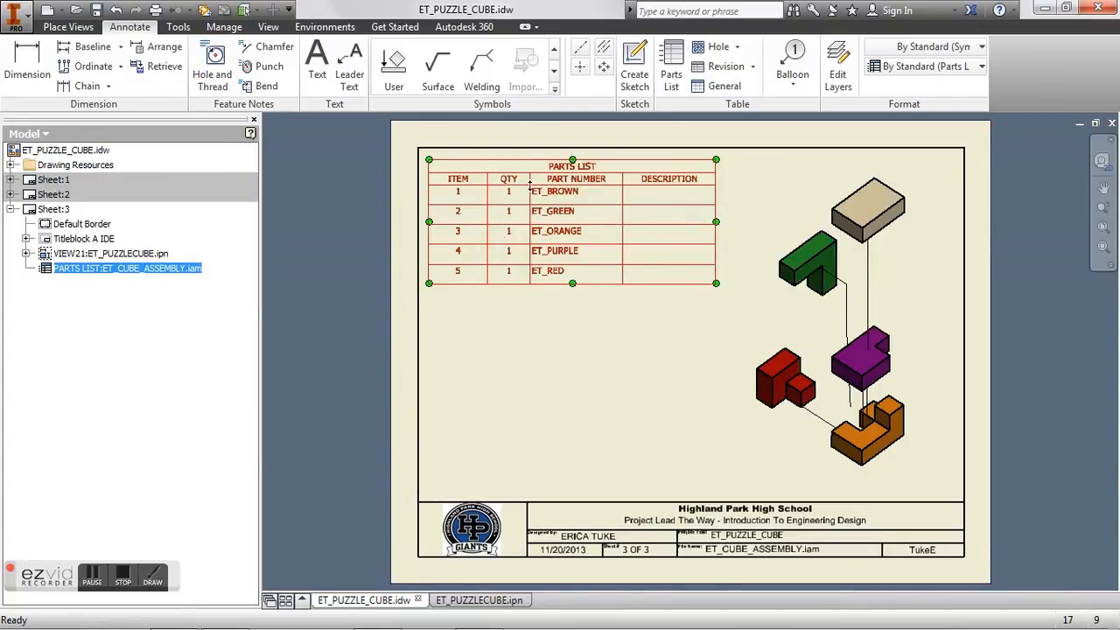
pyautogui.moveTo(643, 221)
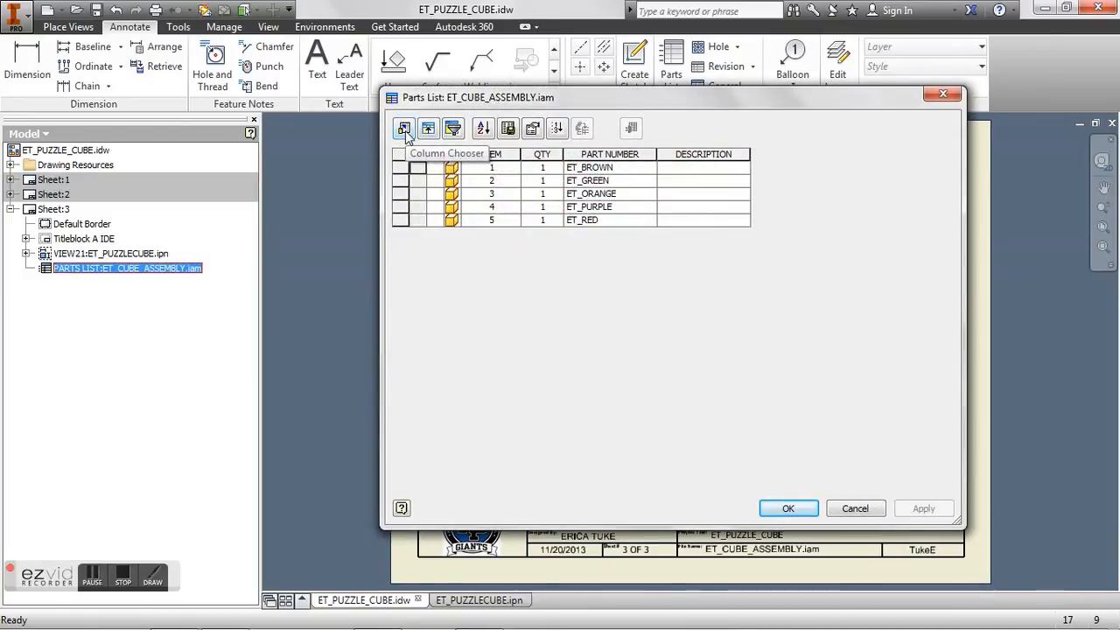
# Step: Remove the DESCRIPTION column from the parts list in the Column Chooser
pyautogui.click(404, 129)
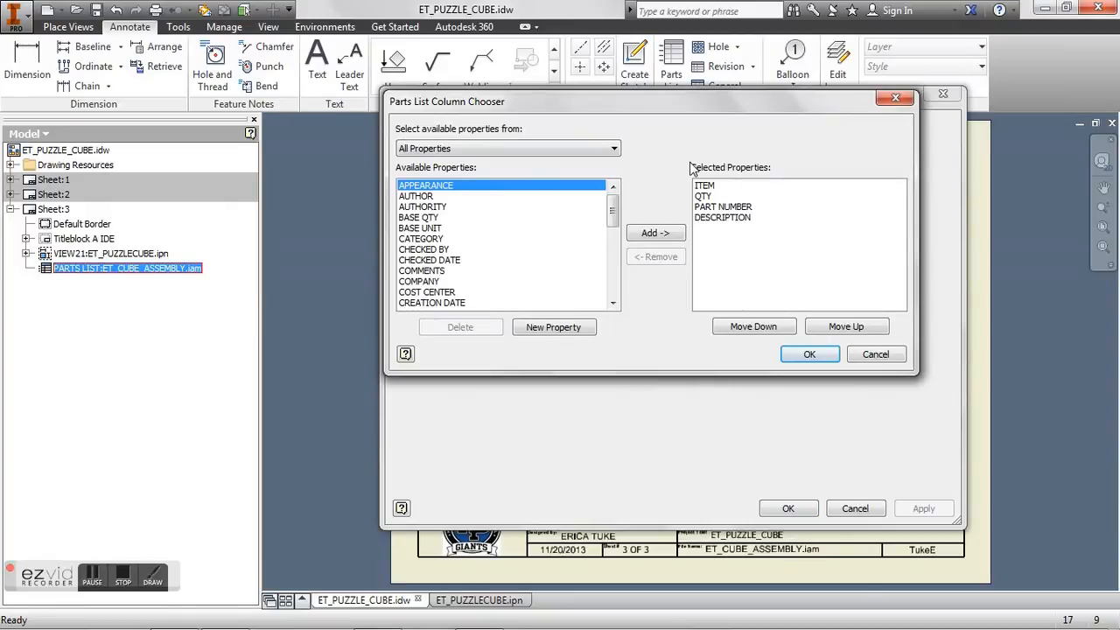
pyautogui.moveTo(743, 227)
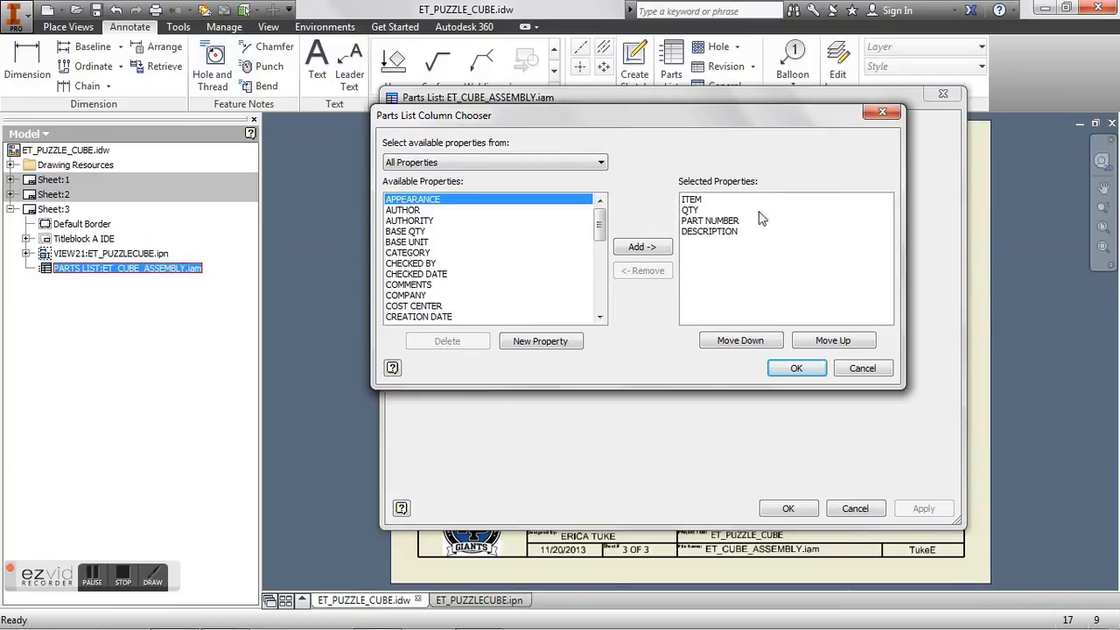
pyautogui.click(708, 231)
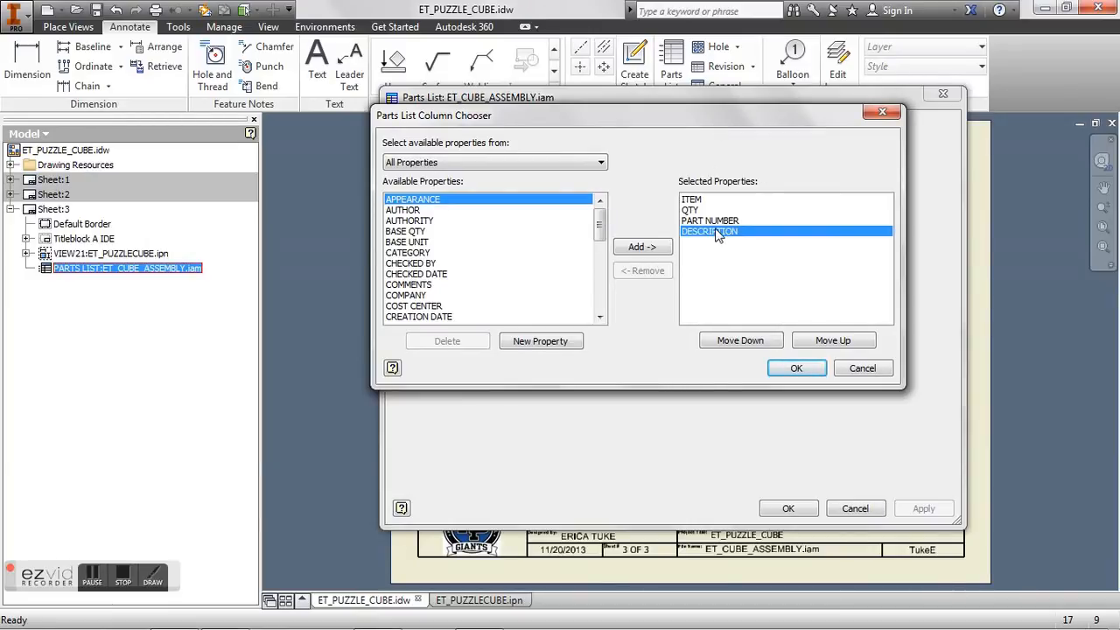
pyautogui.click(643, 271)
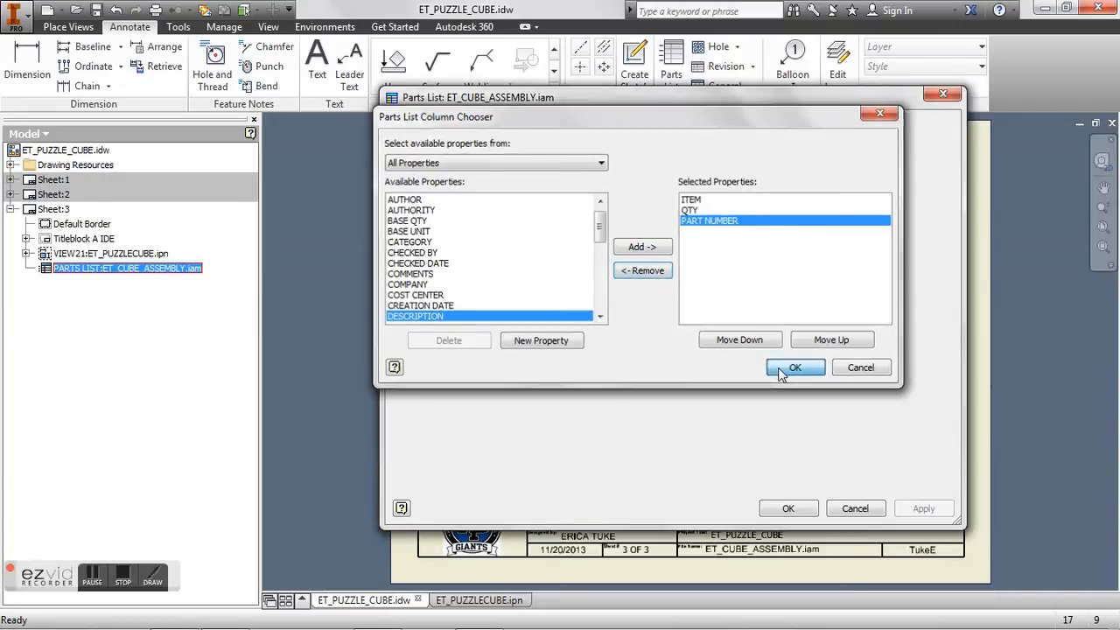
pyautogui.click(794, 367)
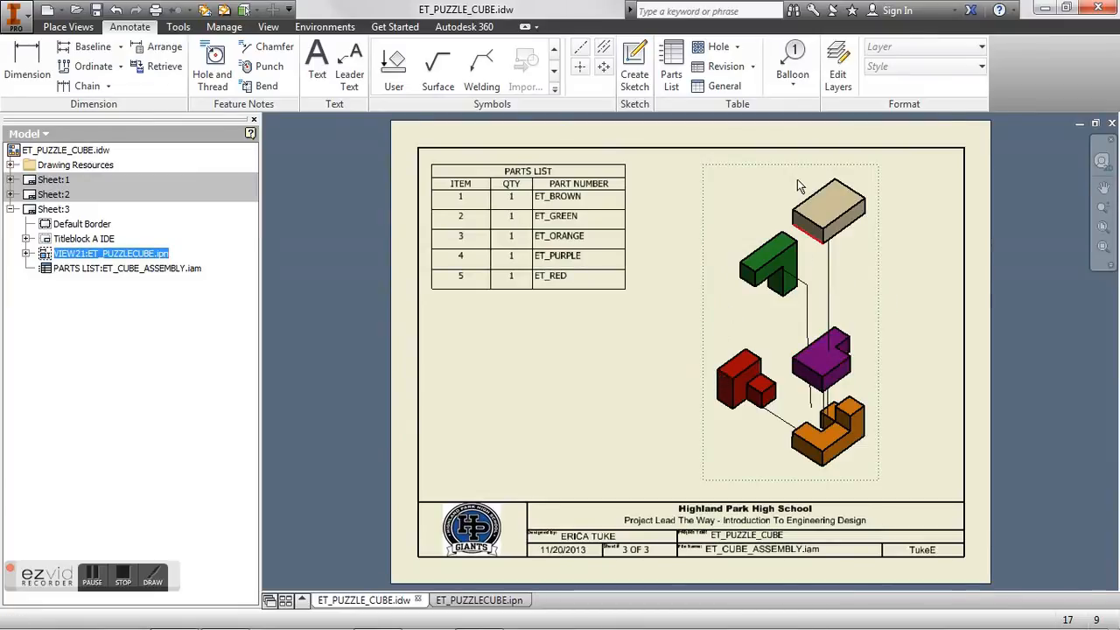
# Step: Start Auto Balloon and select the exploded view and its puzzle parts
pyautogui.click(792, 83)
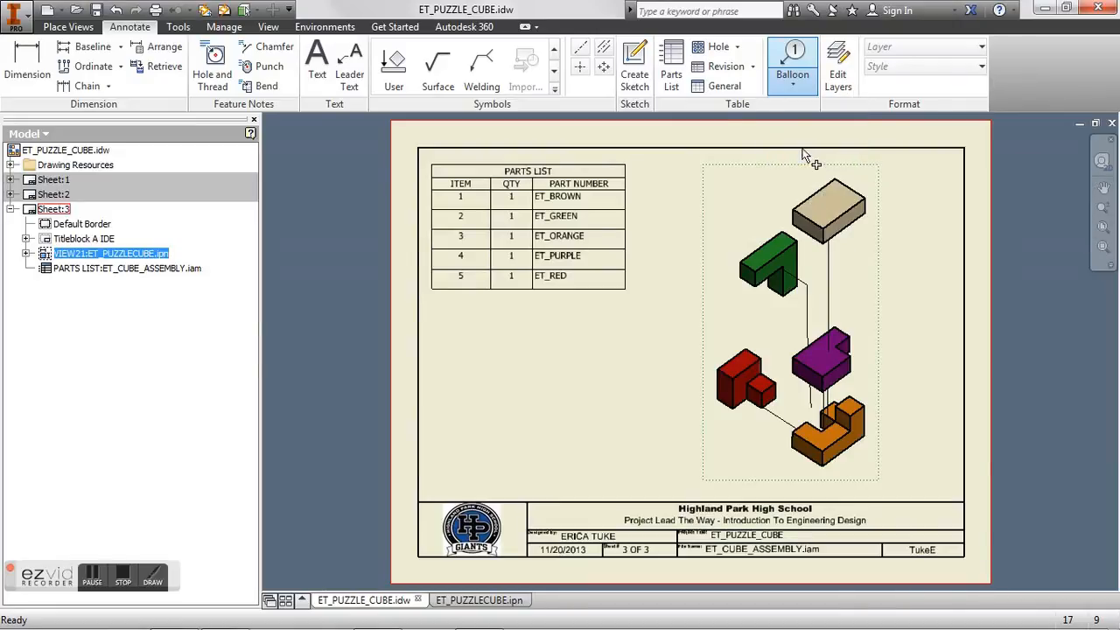
pyautogui.click(792, 73)
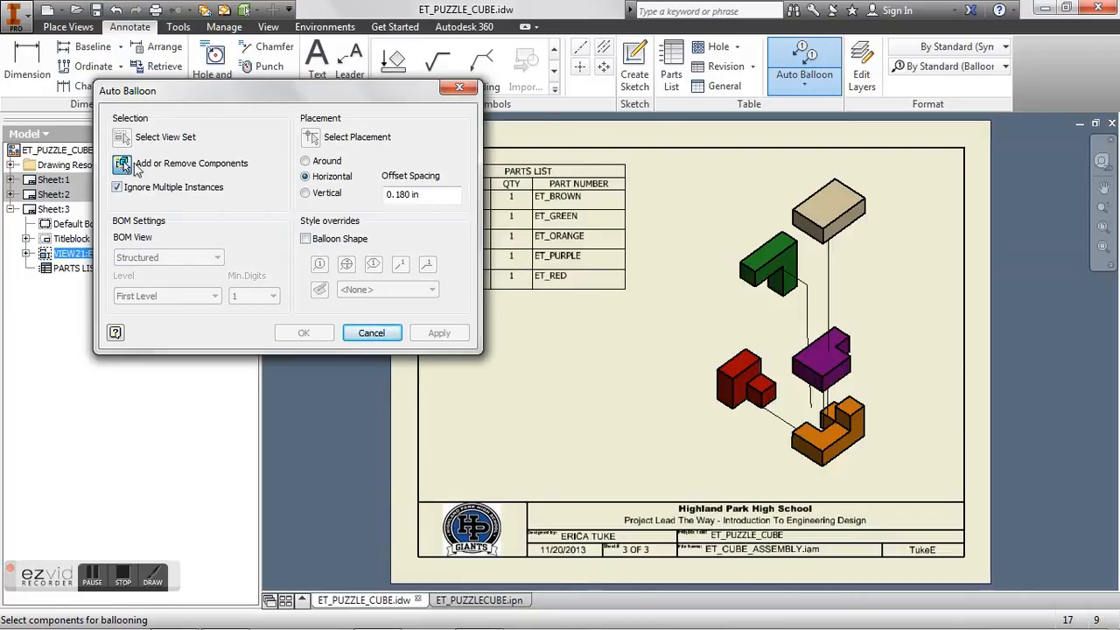
pyautogui.moveTo(92, 175)
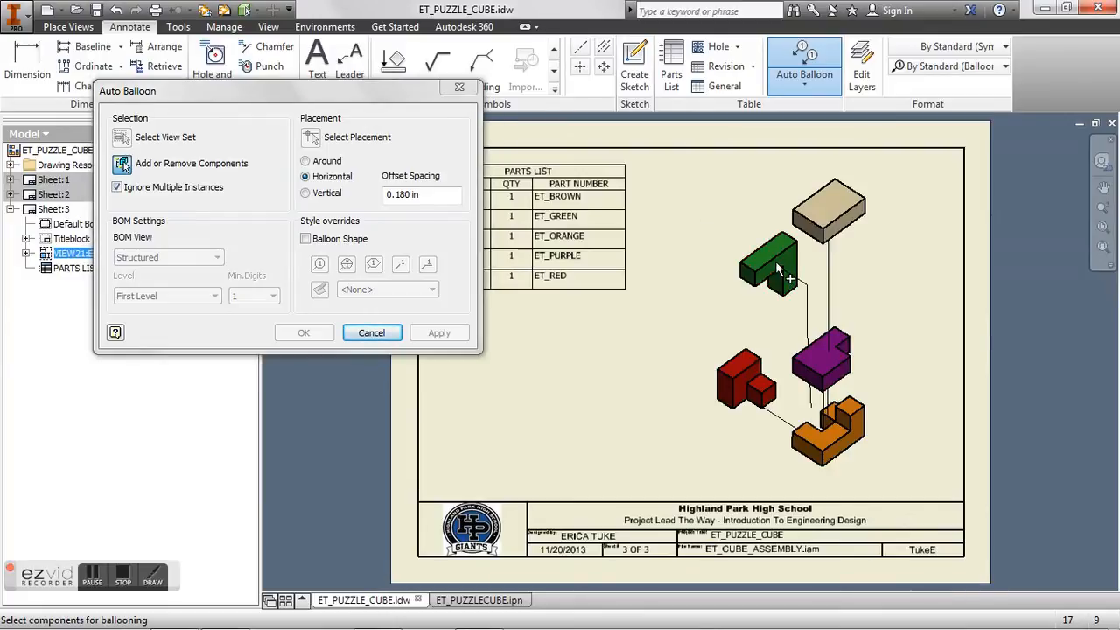
pyautogui.click(777, 263)
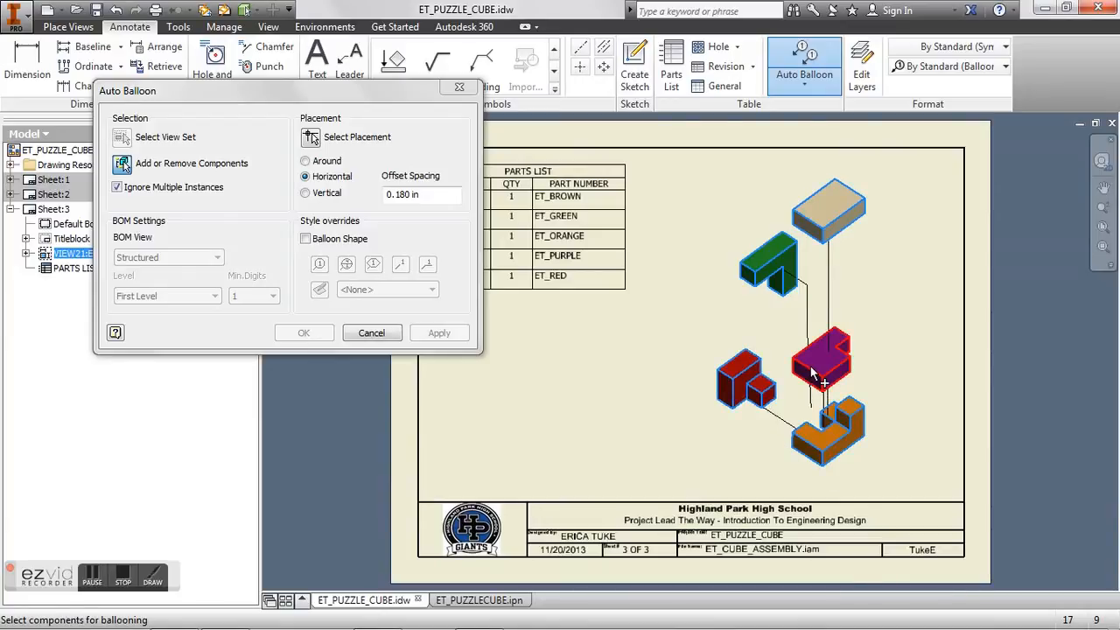
pyautogui.click(823, 363)
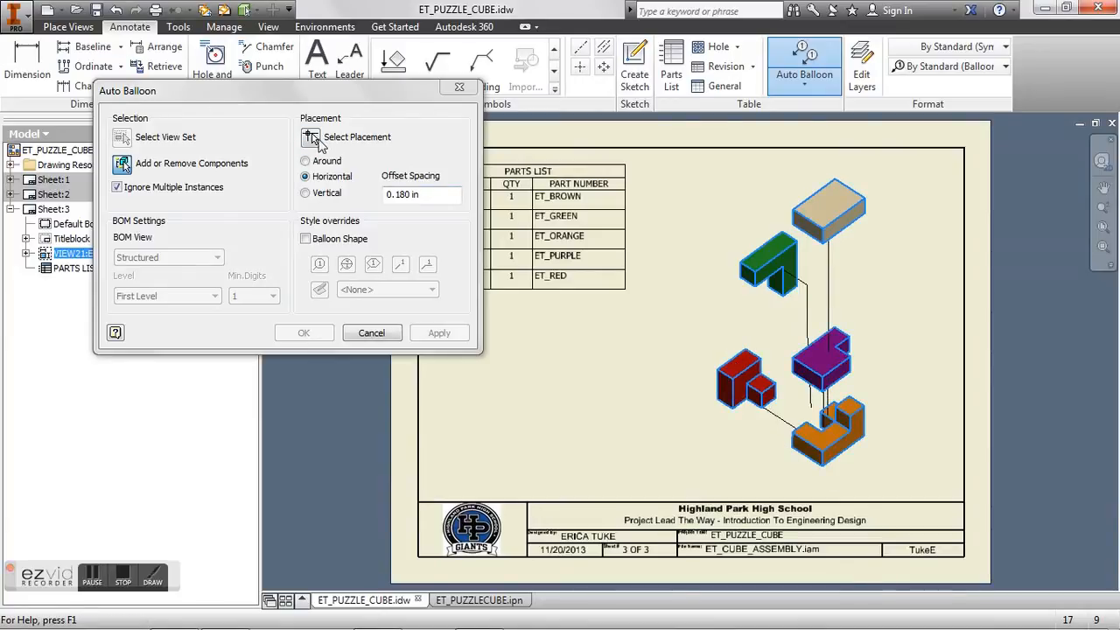
# Step: Place balloons in a vertical column with 0.3 in spacing right of the view, and apply
pyautogui.click(311, 137)
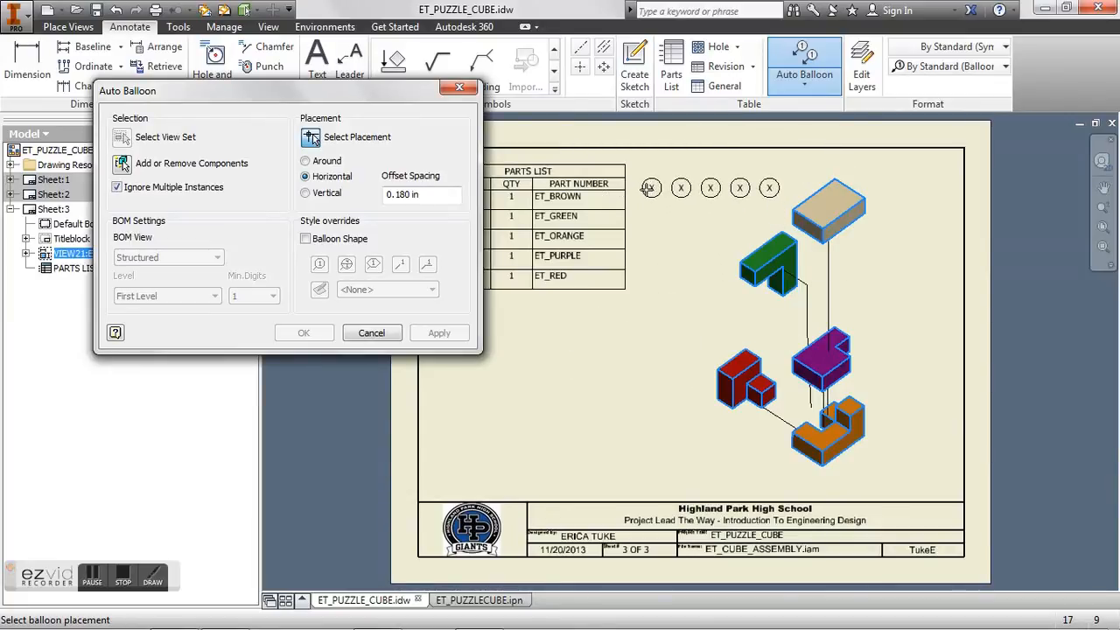
pyautogui.click(306, 192)
pyautogui.write('0.3')
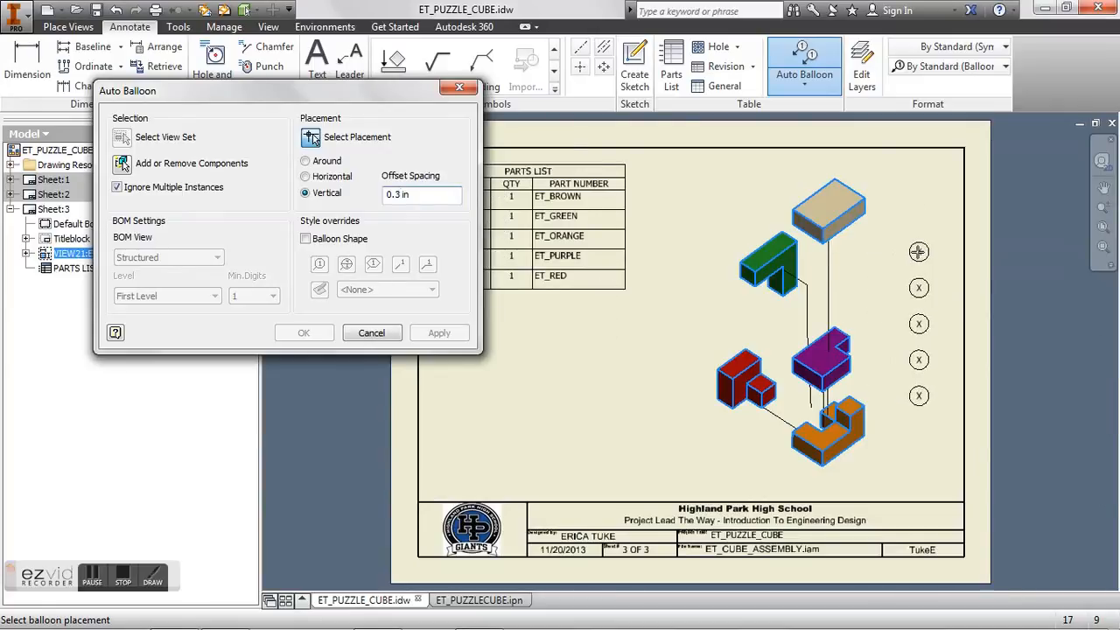
pyautogui.click(421, 194)
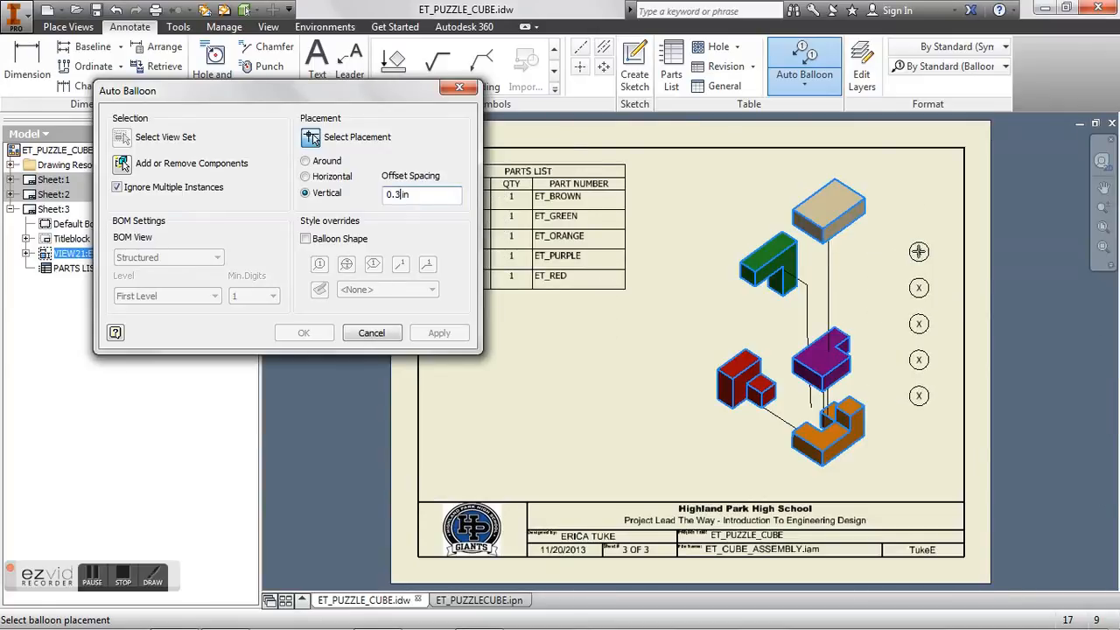
pyautogui.click(439, 333)
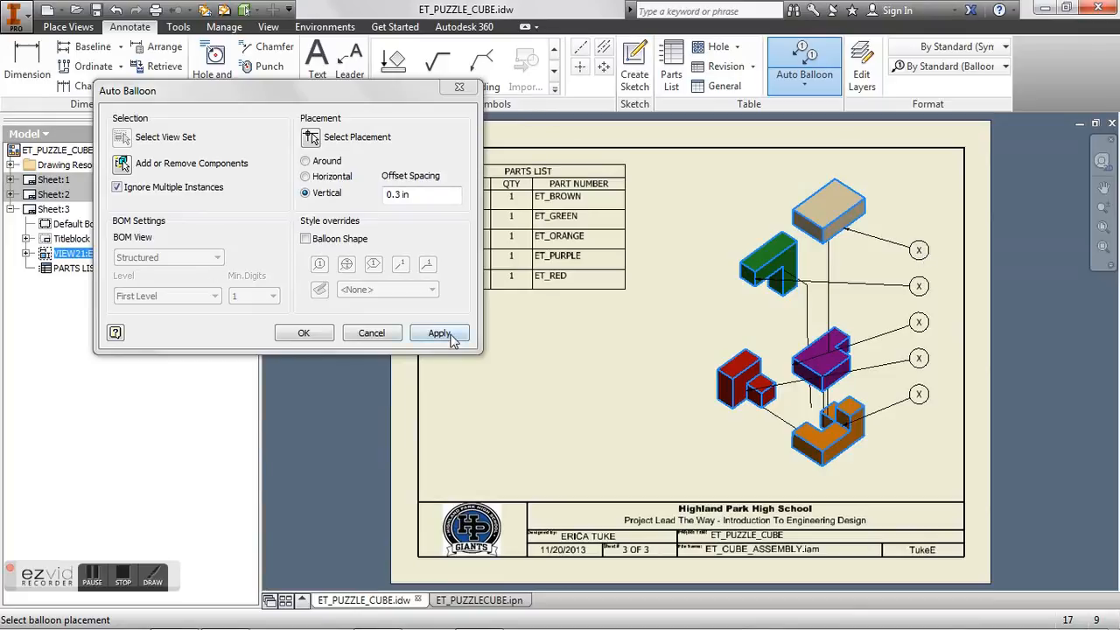
pyautogui.click(438, 333)
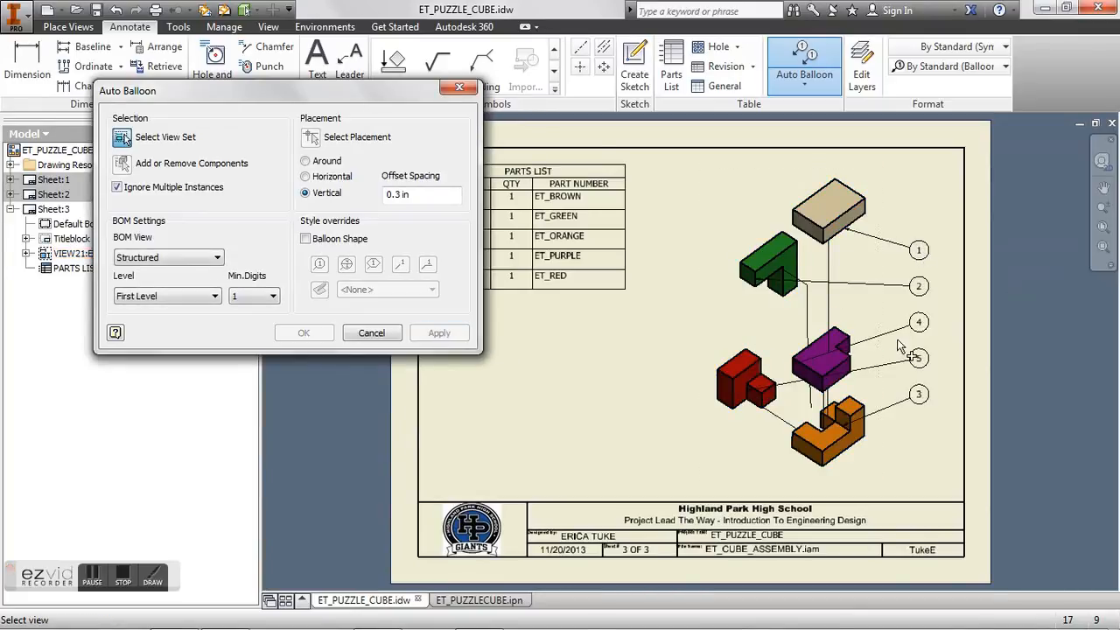
pyautogui.click(304, 333)
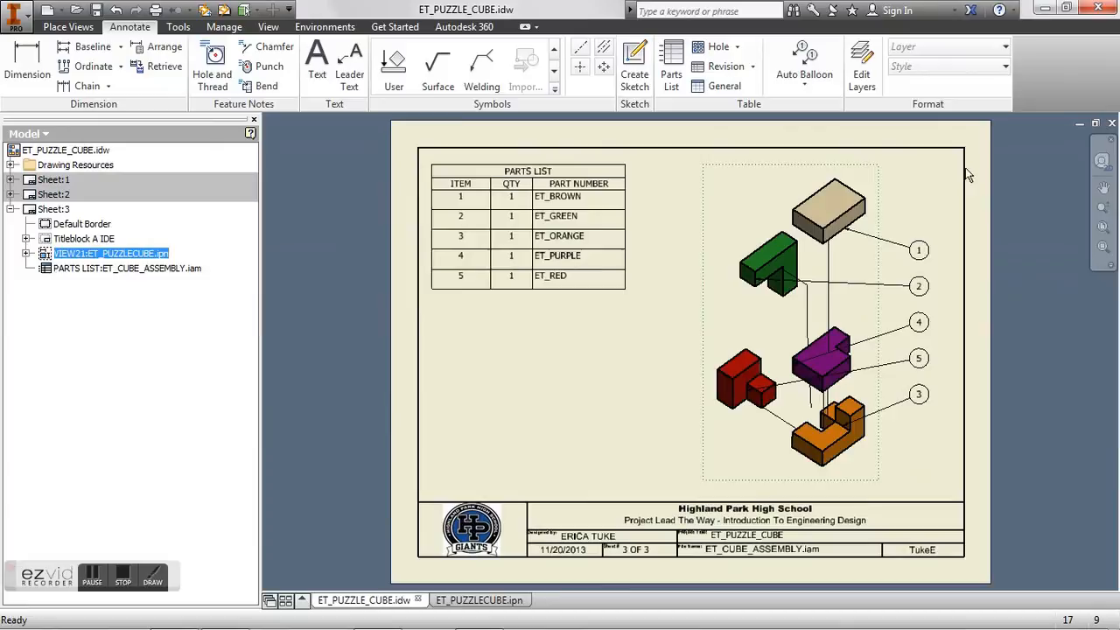
pyautogui.moveTo(783, 325)
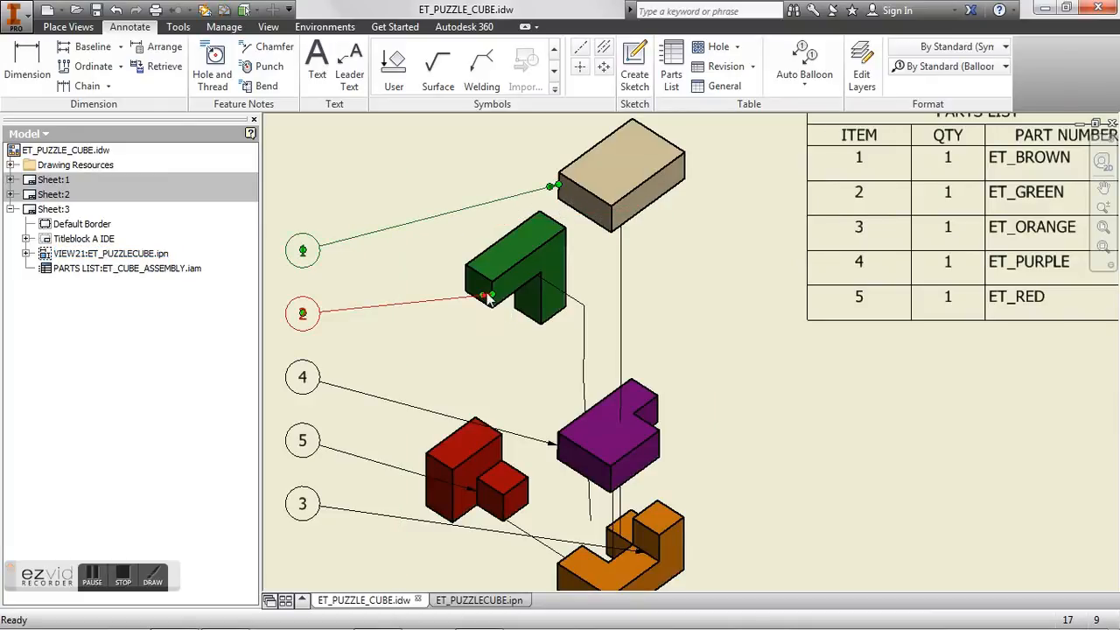
# Step: Reattach balloon 2's leader endpoint onto the green puzzle part
pyautogui.moveTo(489, 296); pyautogui.dragTo(442, 282)
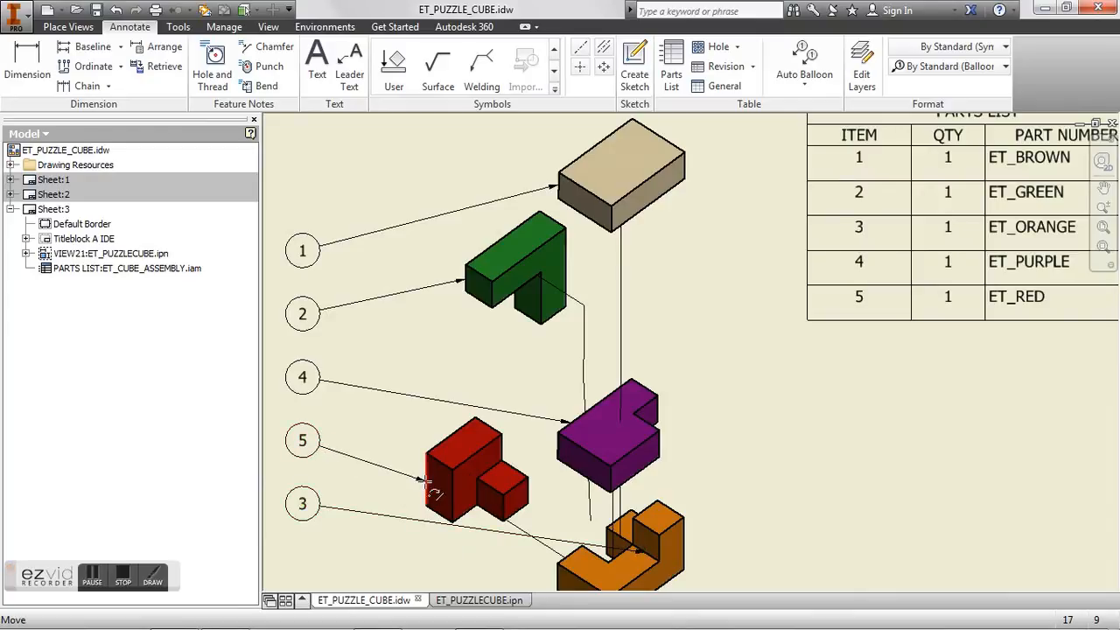
pyautogui.scroll(-3)
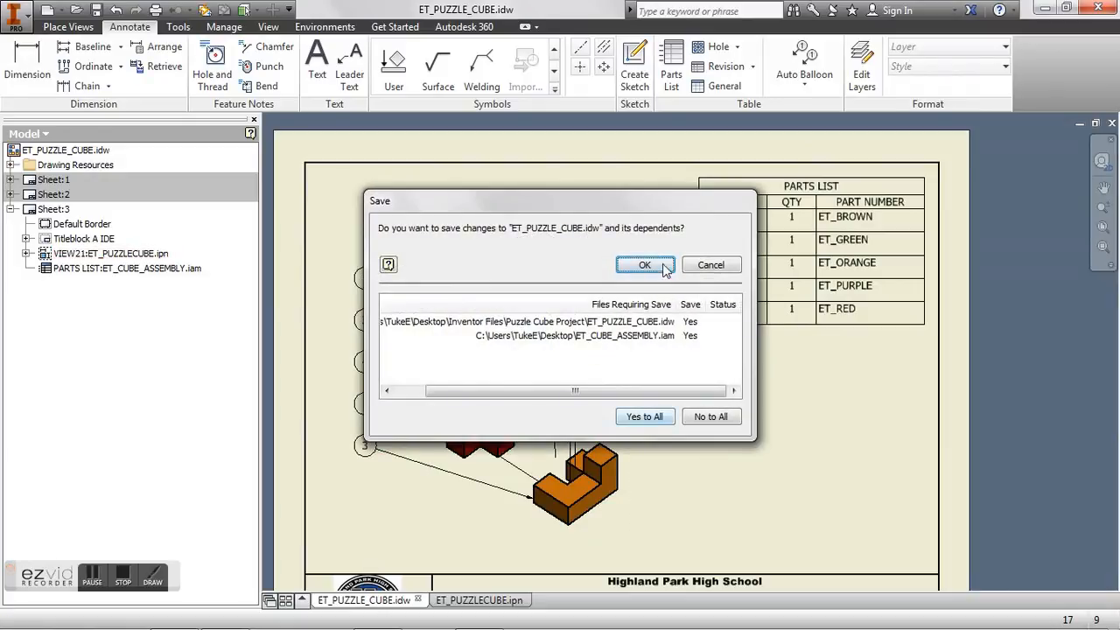
# Step: Confirm saving the drawing together with its assembly
pyautogui.click(644, 264)
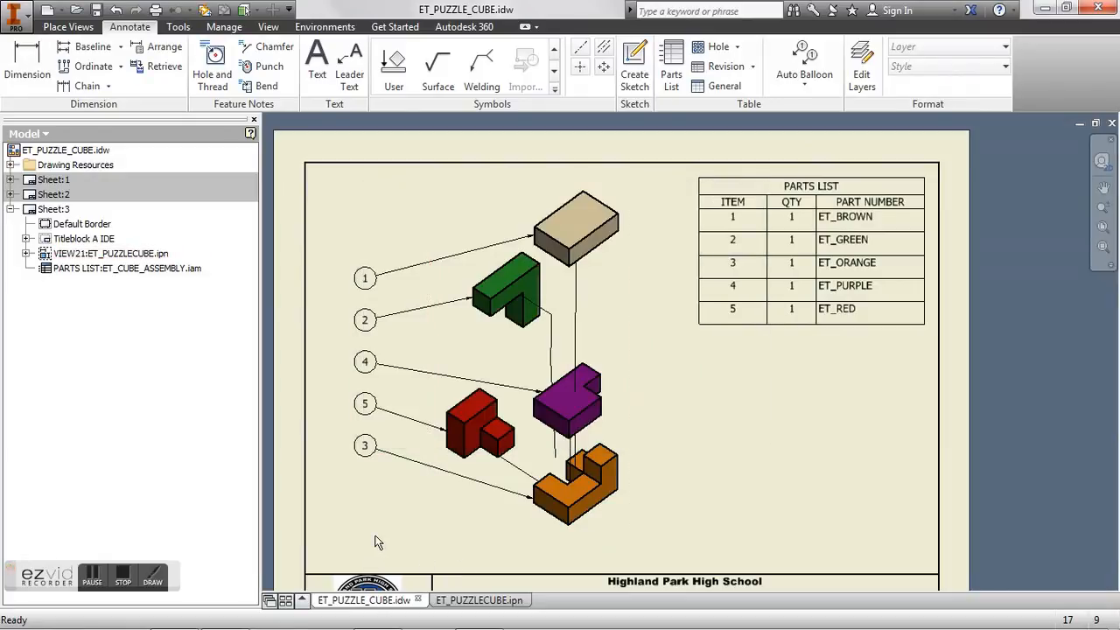